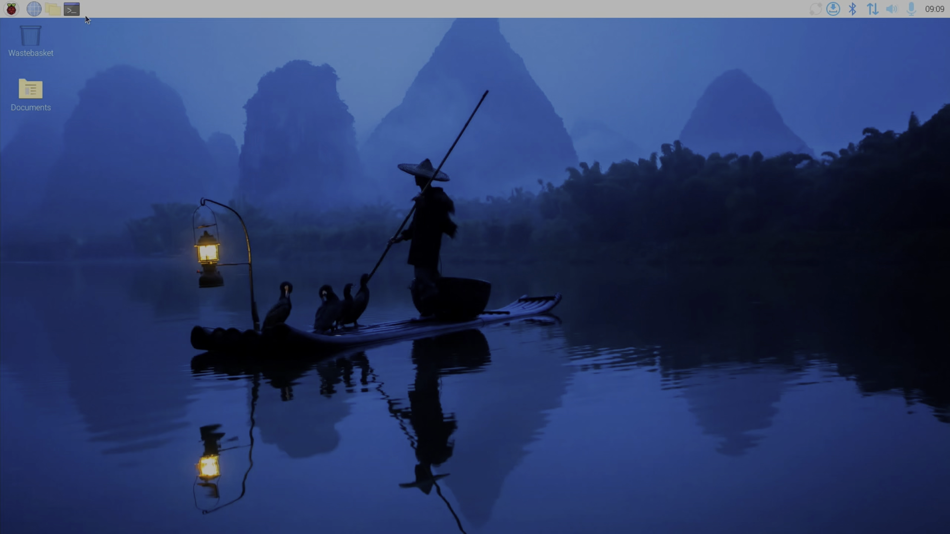
- Run sudo raspi-config from a terminal and reach the Boot Order choices under Advanced Options
click(71, 9)
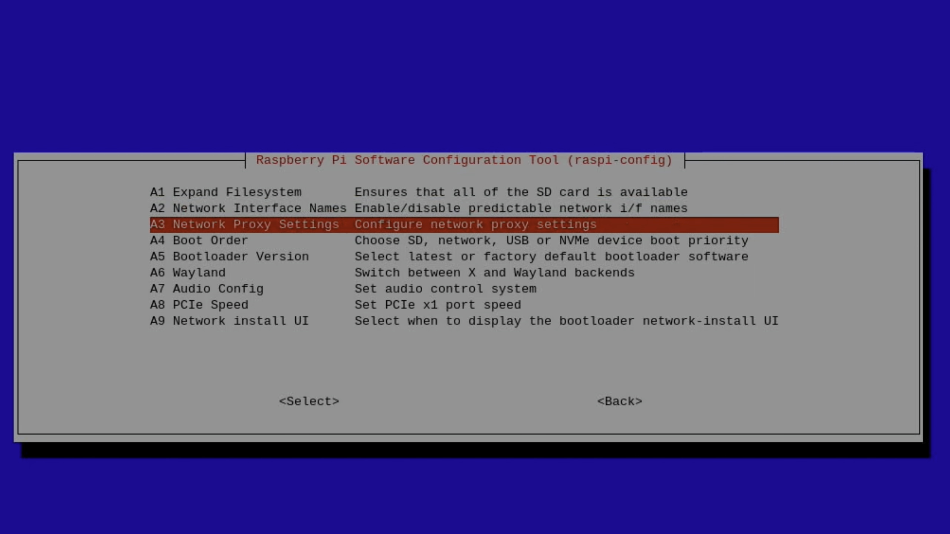
key(Down)
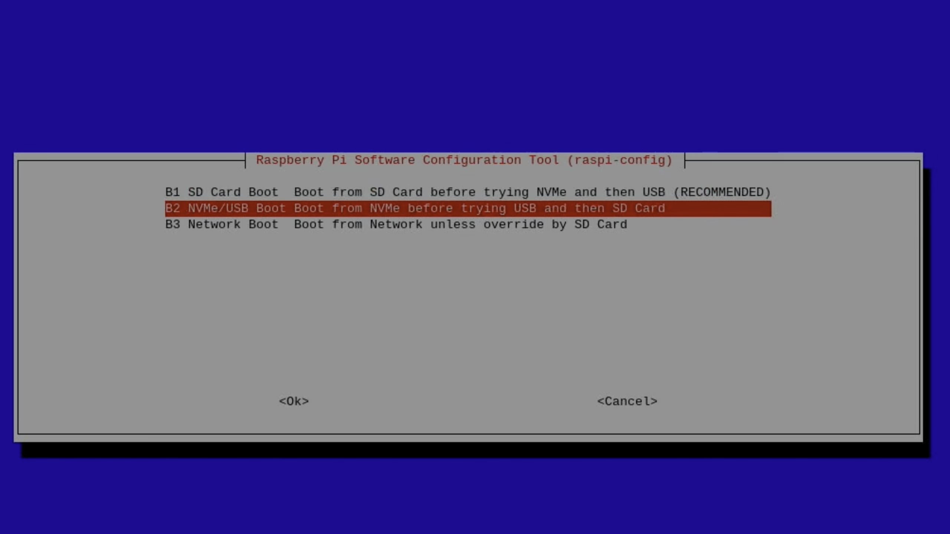
click(293, 400)
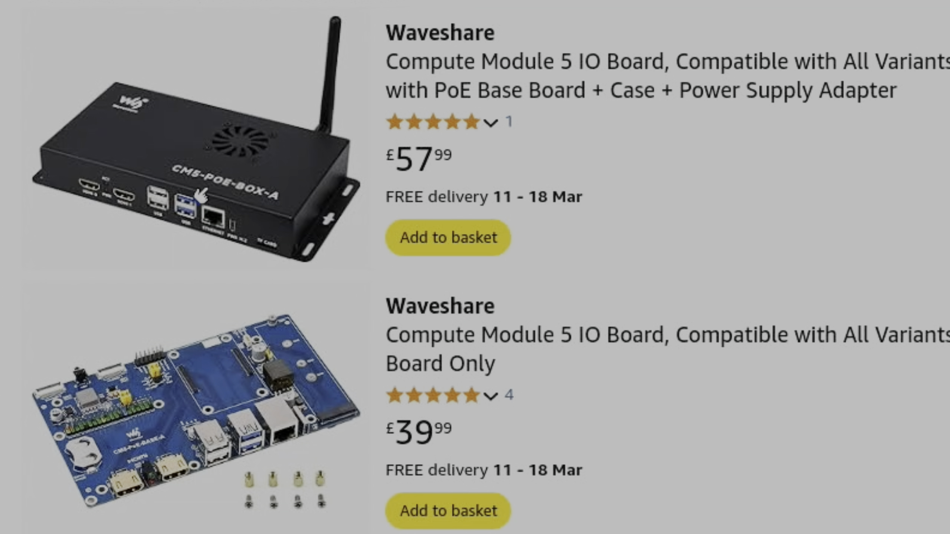
mouse_move(260, 212)
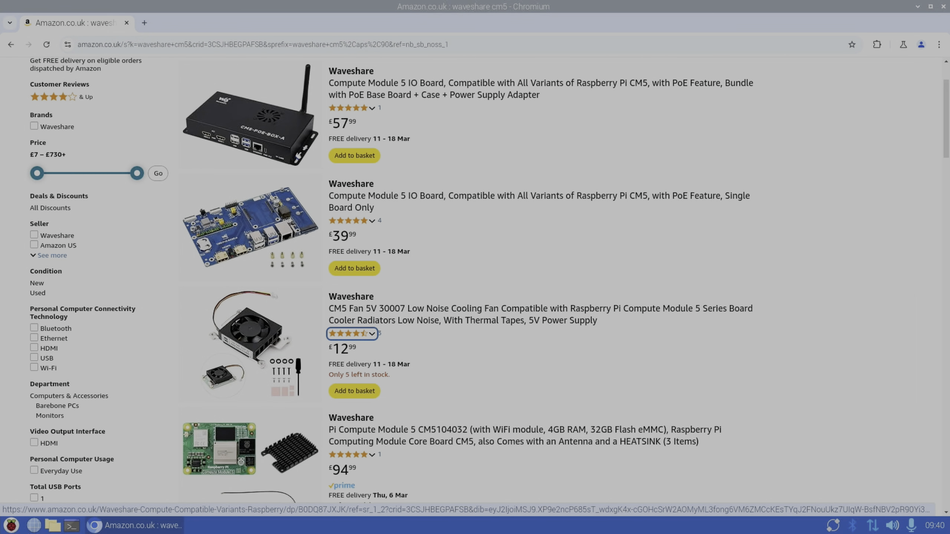
- Scroll the Amazon results down to the Waveshare CM5 Mini Base Board (A) listing
scroll(down, 3)
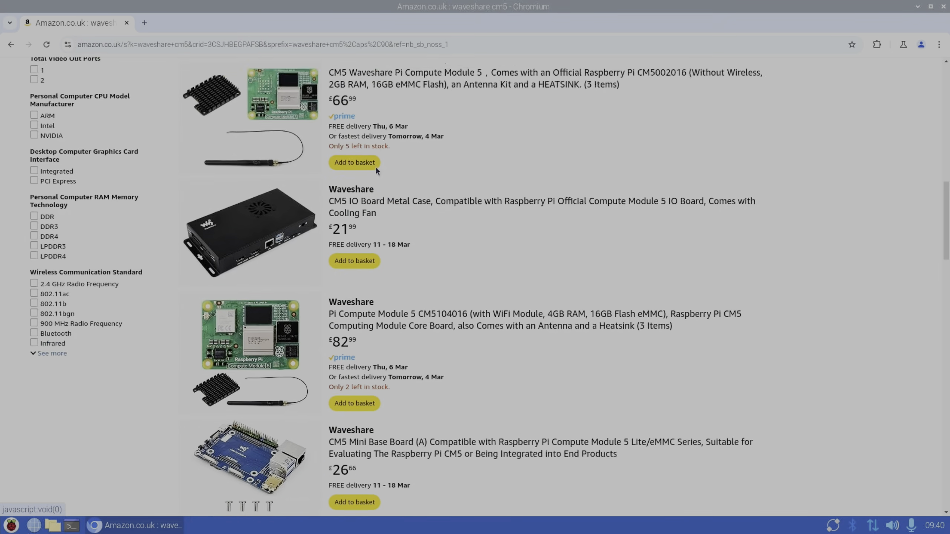
scroll(down, 3)
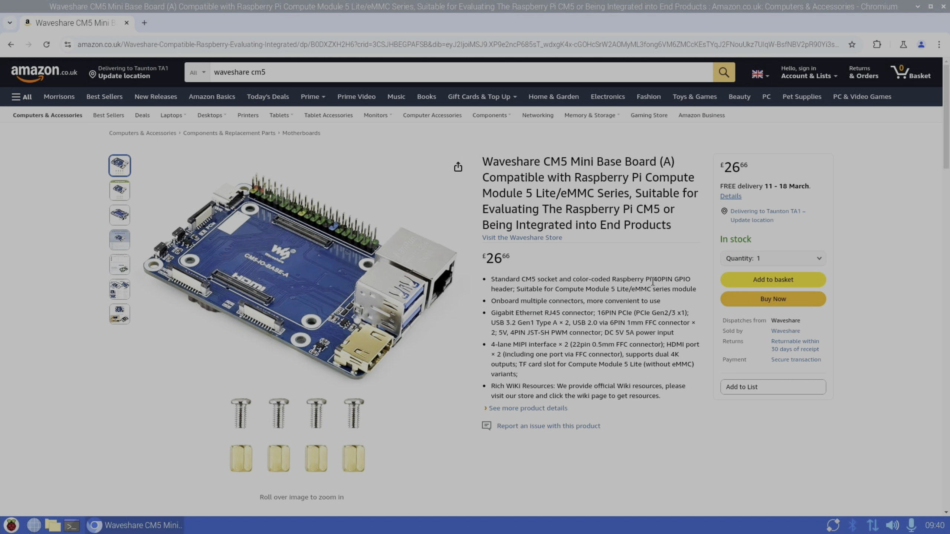
mouse_move(297, 267)
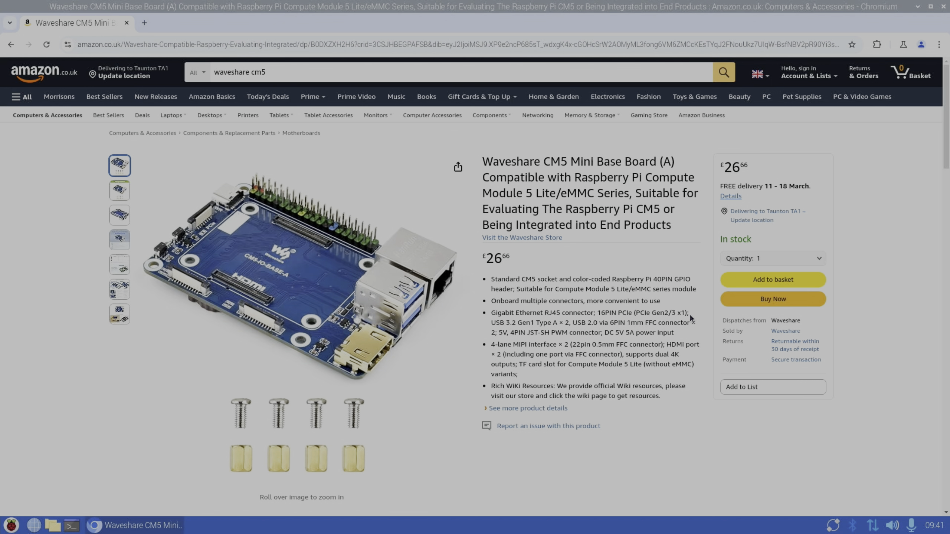
mouse_move(510, 332)
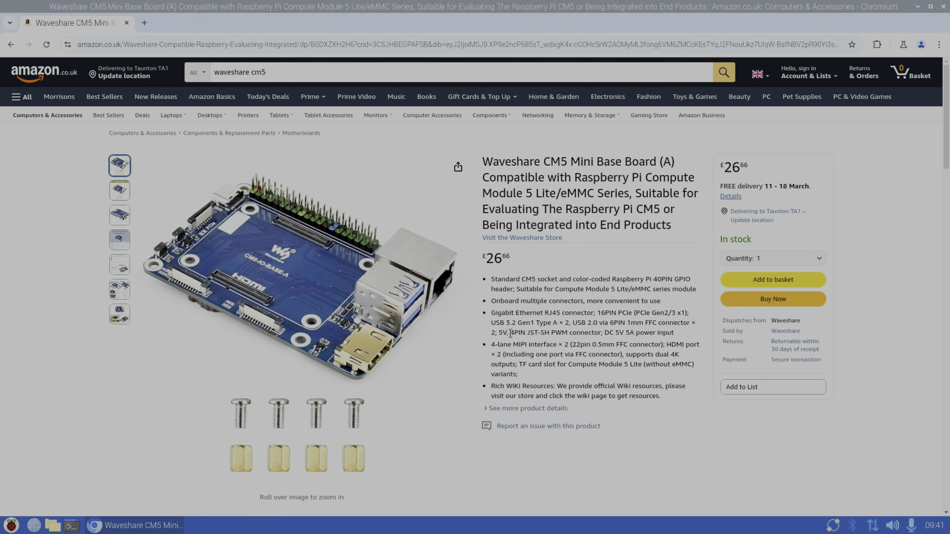
mouse_move(533, 323)
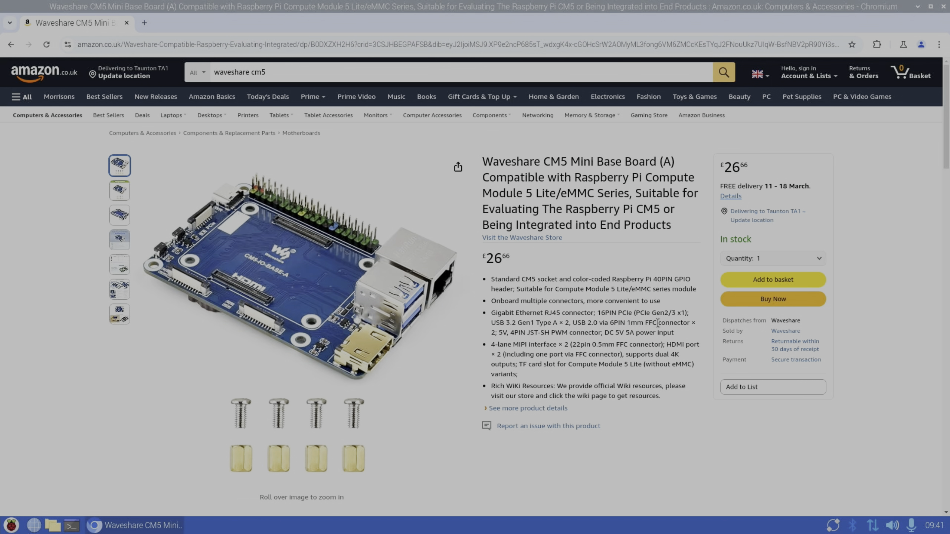
mouse_move(504, 341)
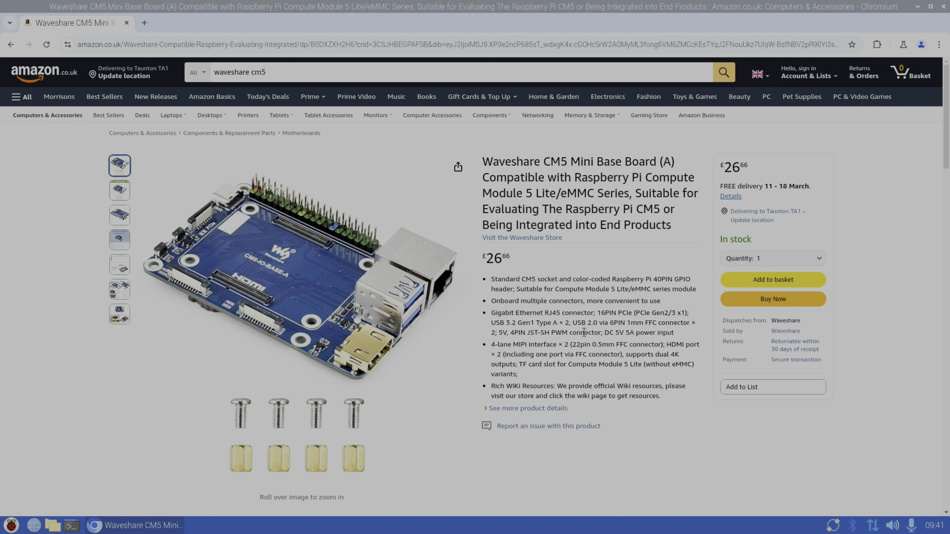
mouse_move(608, 332)
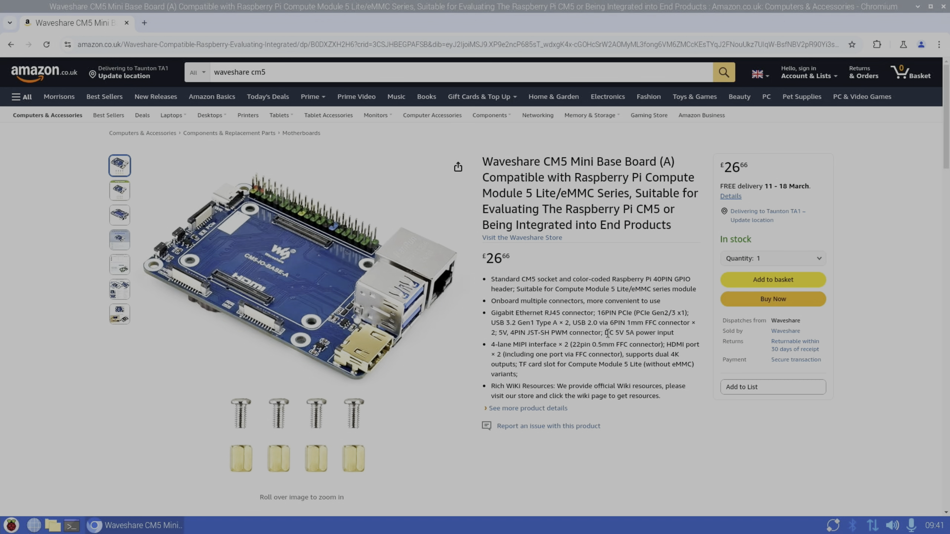
mouse_move(610, 333)
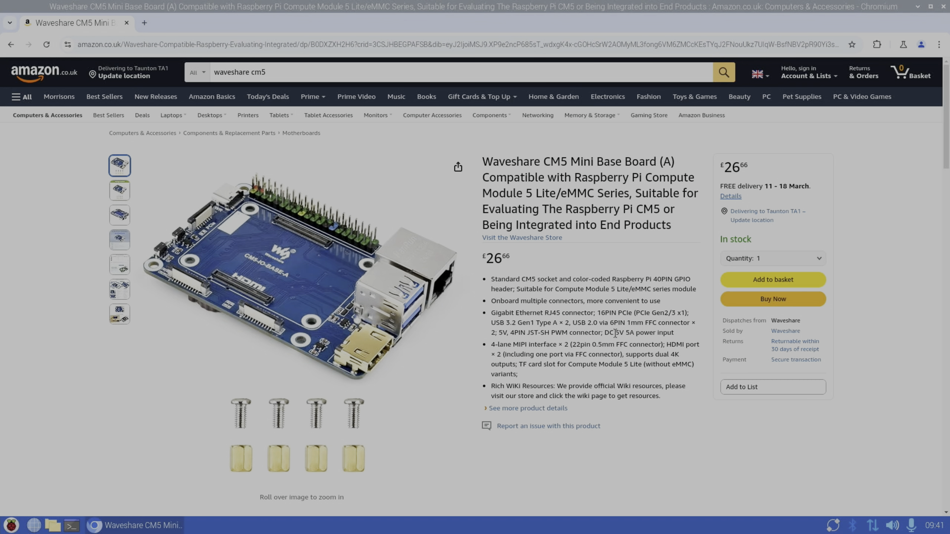
mouse_move(556, 341)
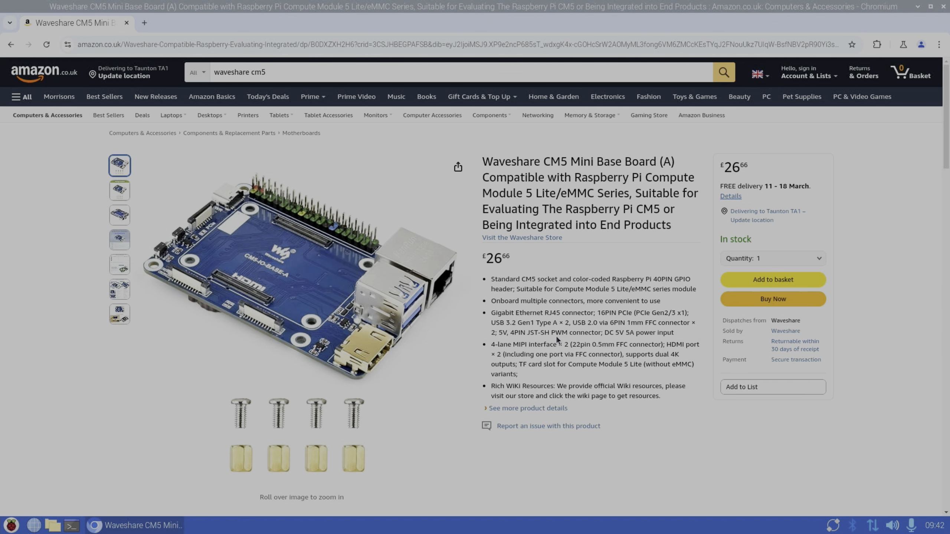
mouse_move(520, 365)
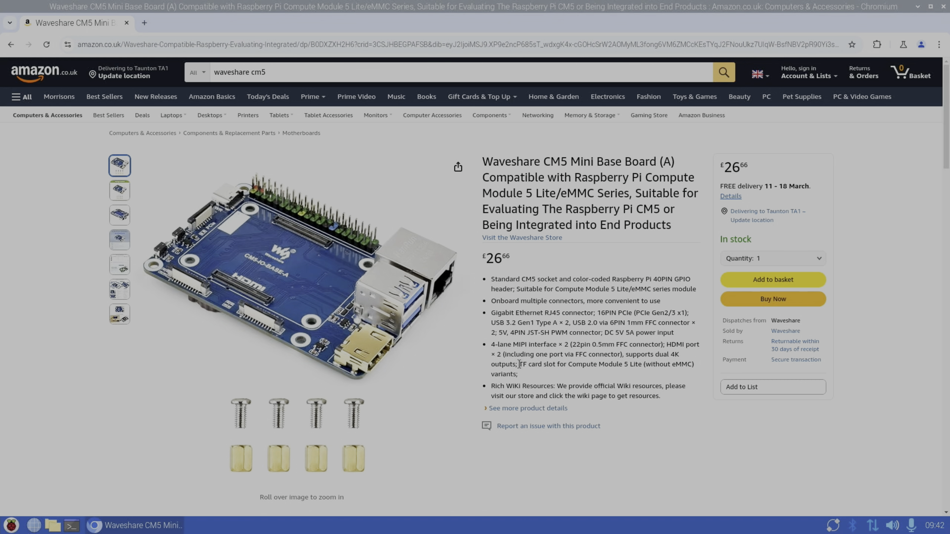
mouse_move(519, 362)
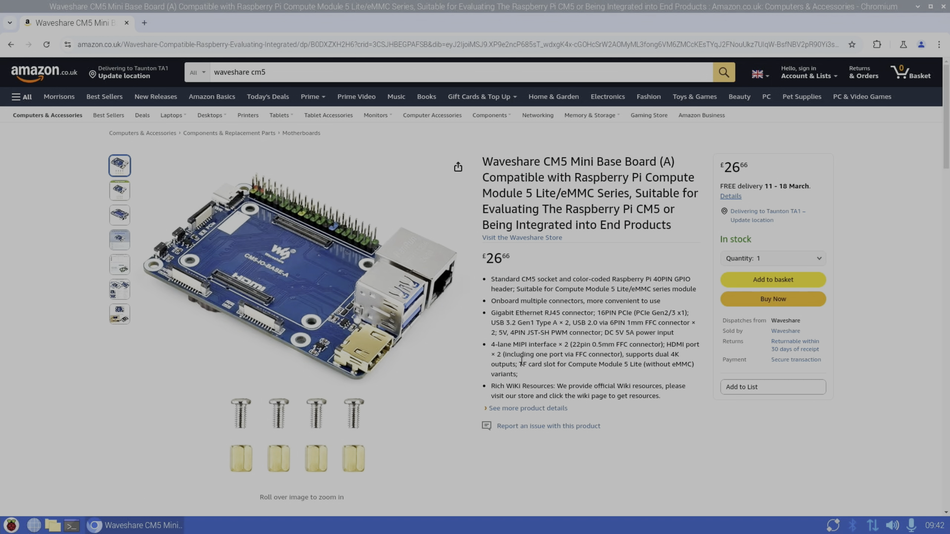
mouse_move(248, 321)
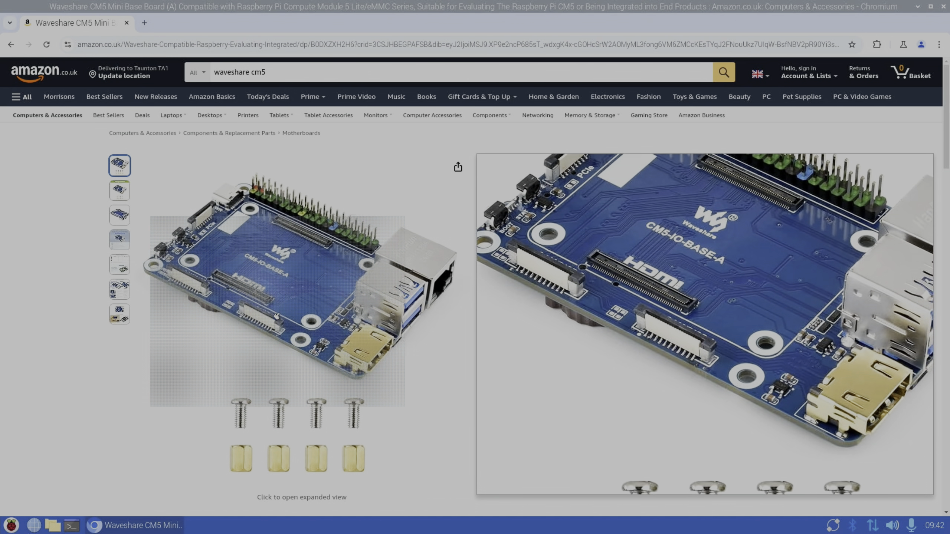
mouse_move(302, 309)
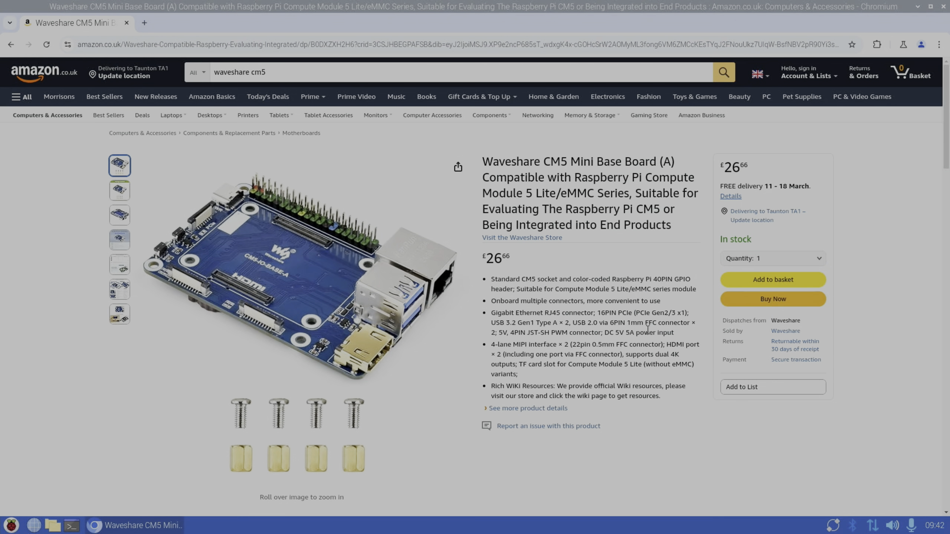
mouse_move(598, 375)
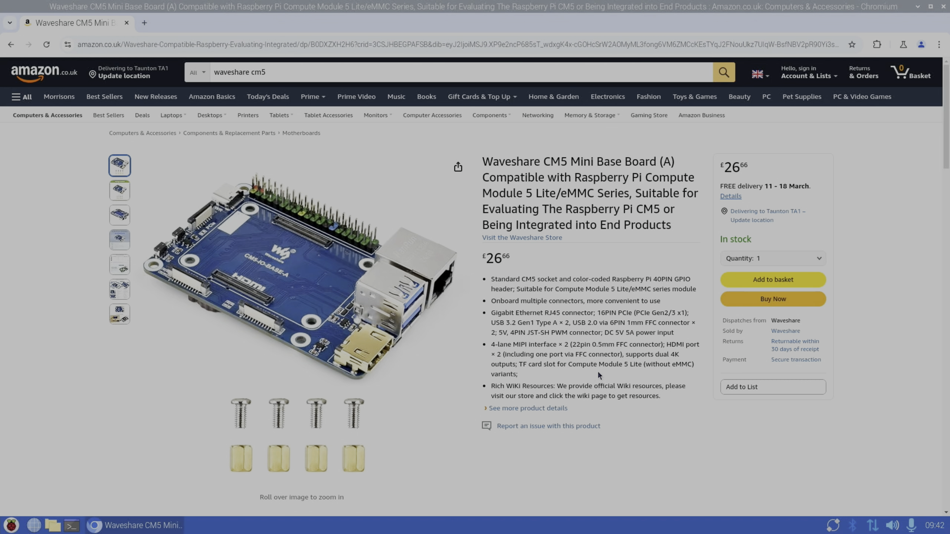
mouse_move(661, 374)
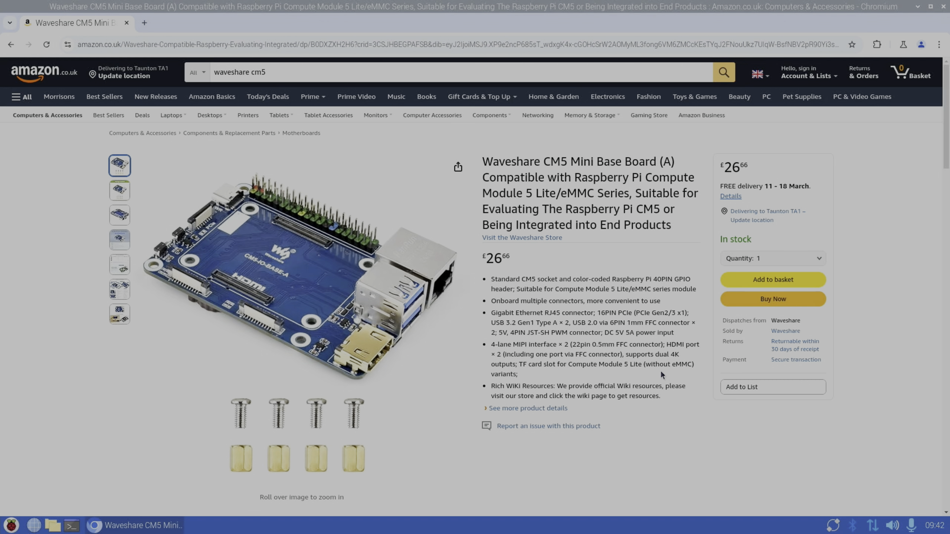
- View the board's underside and Outline Dimensions images, then close the browser
click(120, 214)
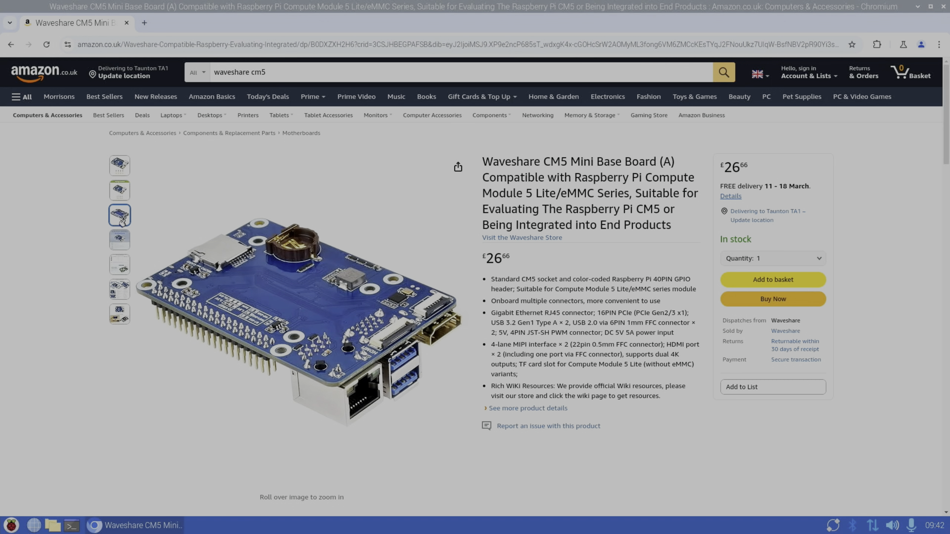
click(120, 314)
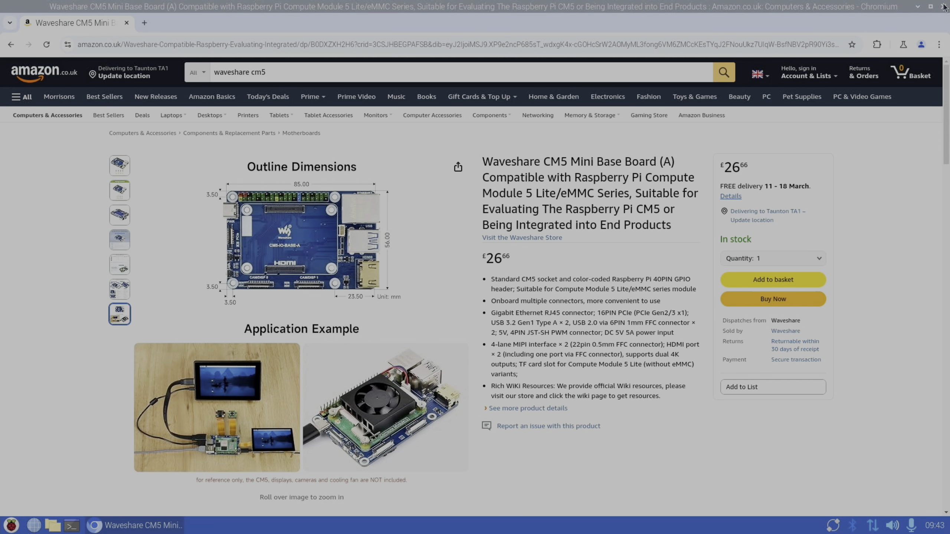
click(942, 6)
text(d)
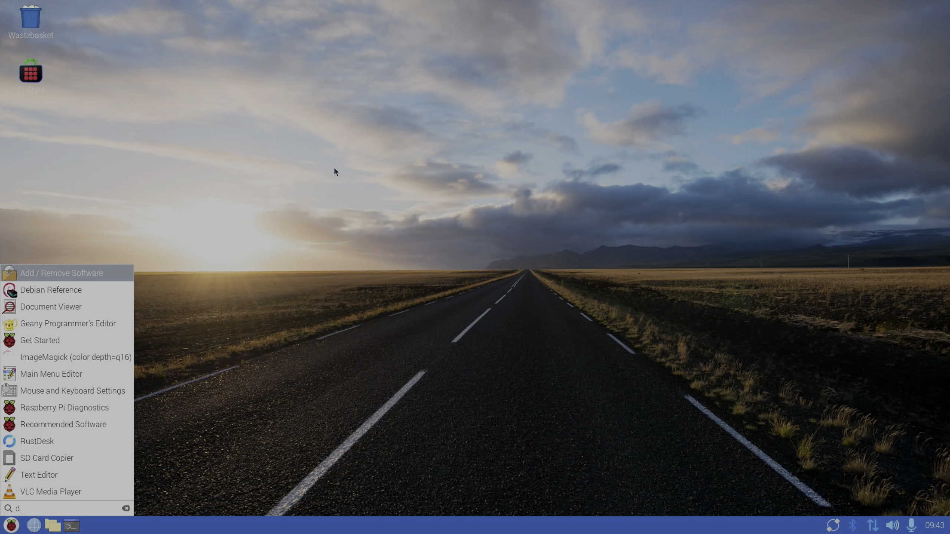
- Launch Raspberry Pi Diagnostics via the menu search, run the SD Card Speed Test and show its log
text(iag)
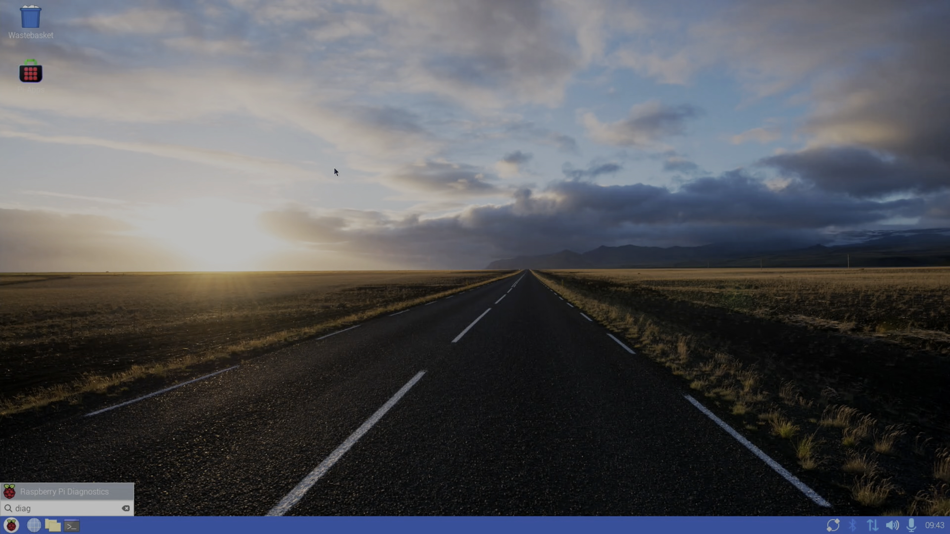
click(61, 492)
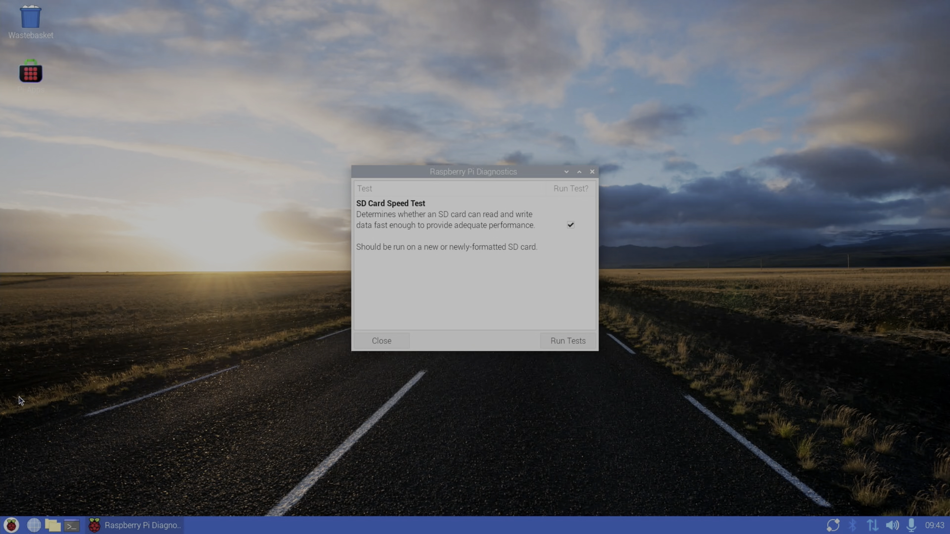
mouse_move(505, 401)
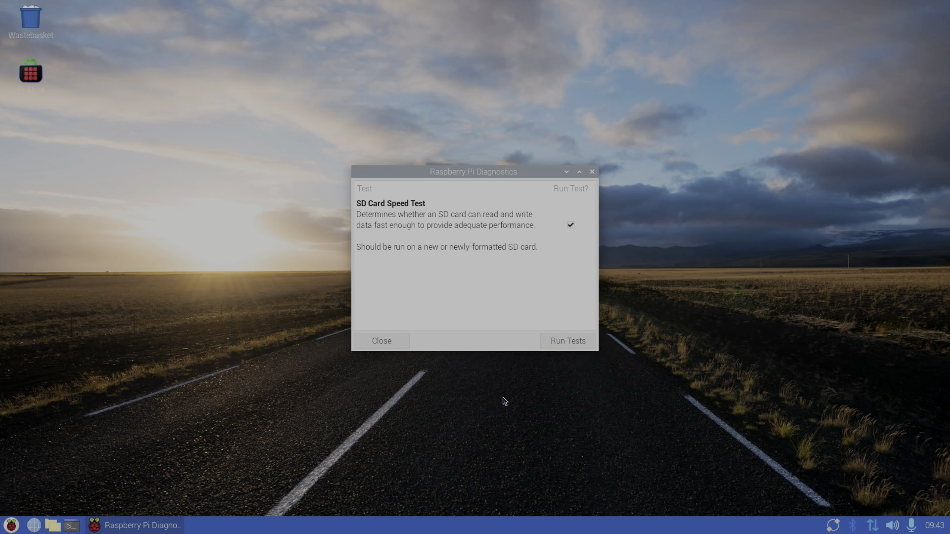
click(566, 340)
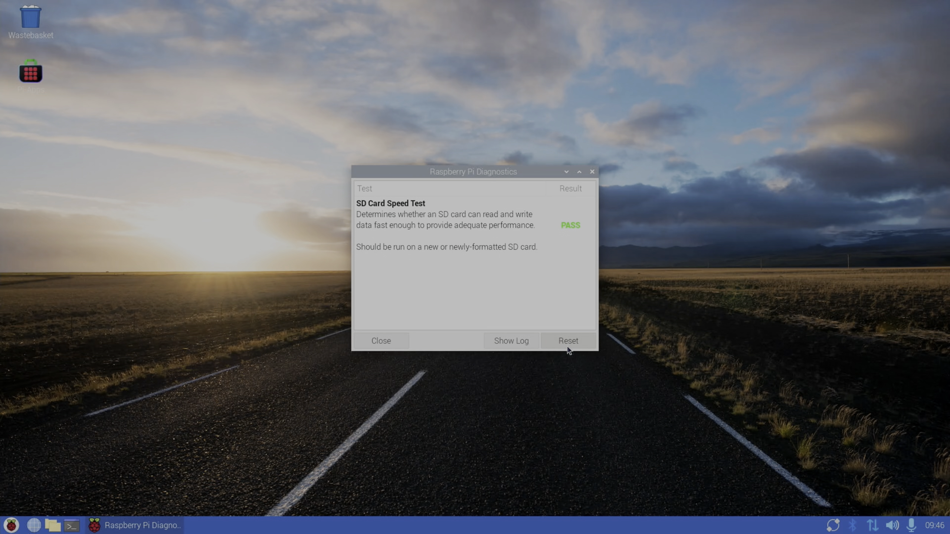
mouse_move(511, 341)
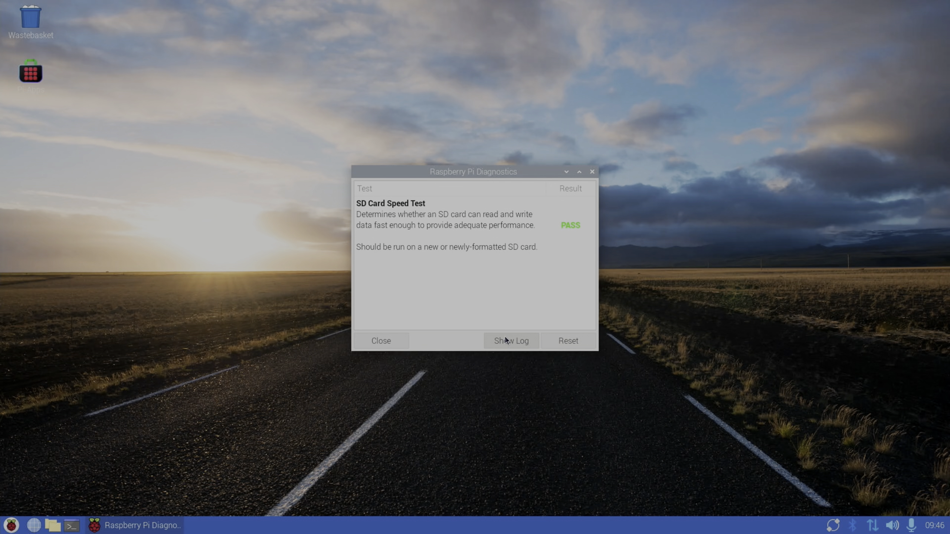
click(509, 340)
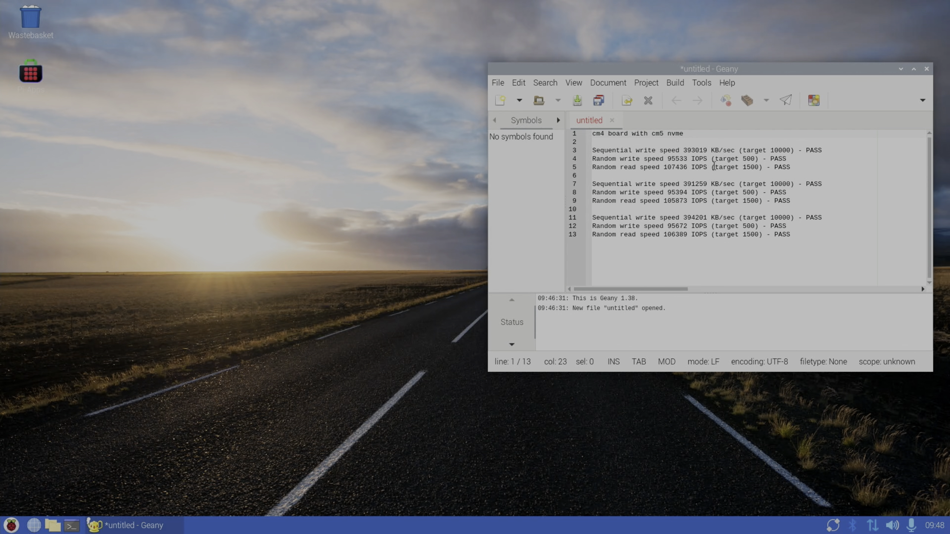
- Delete the second and third result runs so only the cm4 heading and first run remain
drag(592, 193, 789, 234)
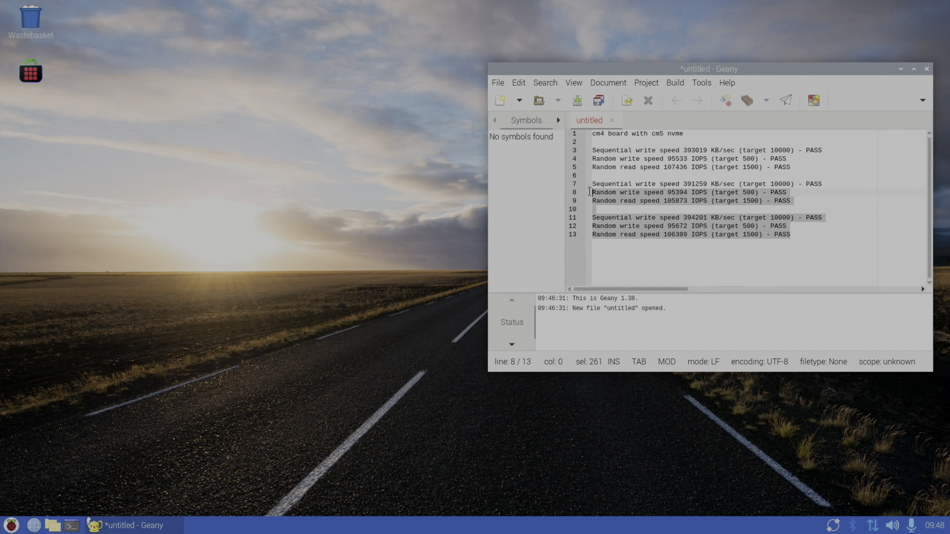
key(Delete)
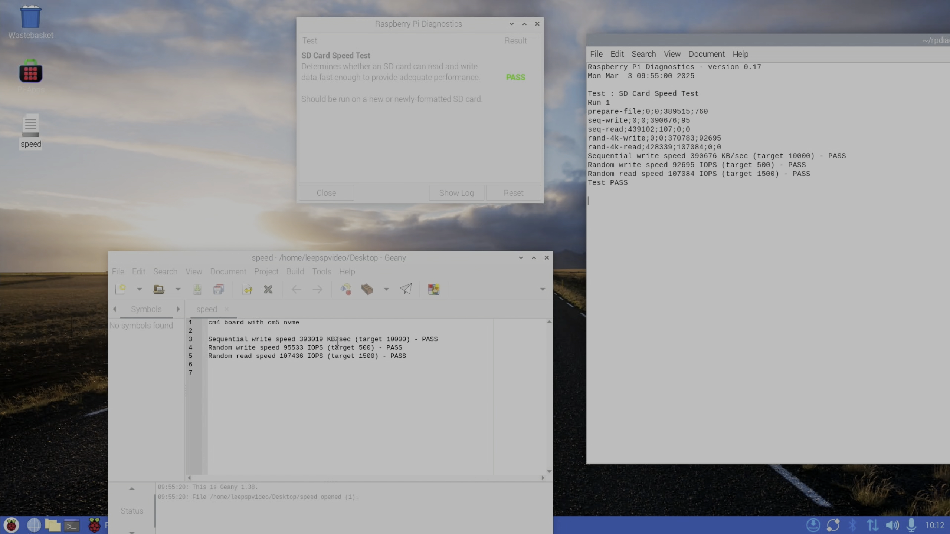
mouse_move(659, 177)
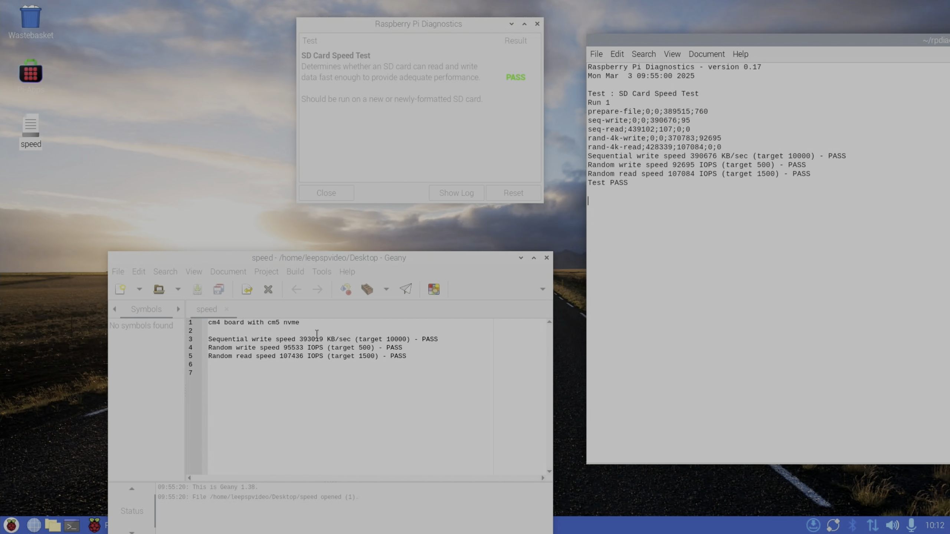
mouse_move(296, 366)
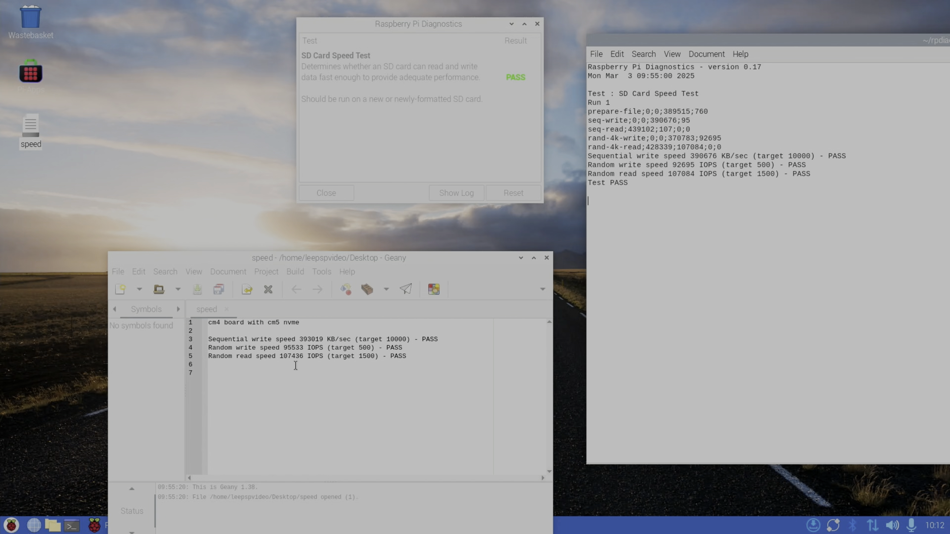
mouse_move(288, 374)
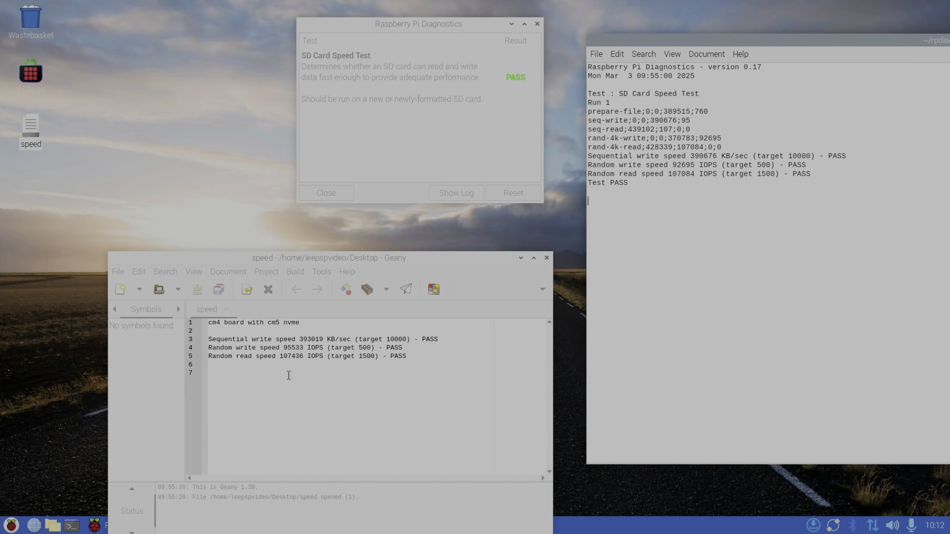
mouse_move(296, 364)
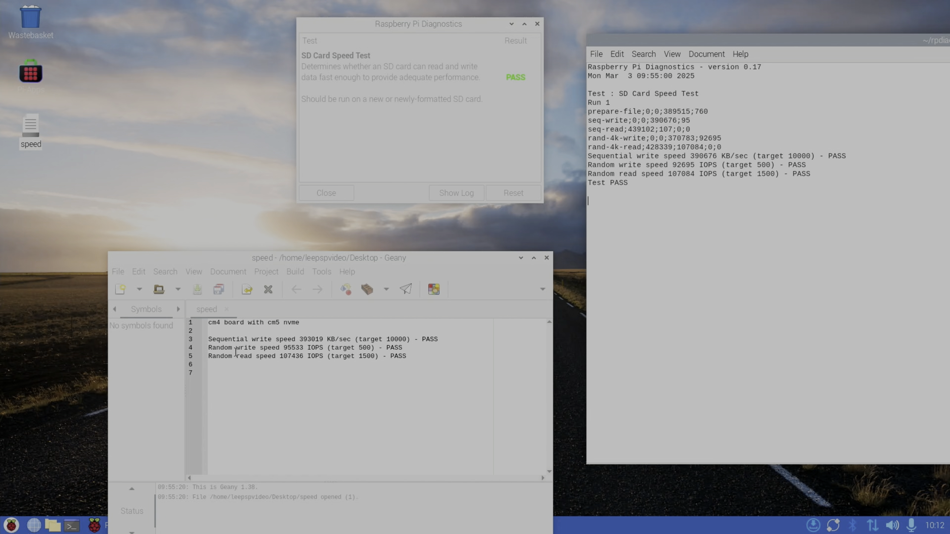
mouse_move(646, 218)
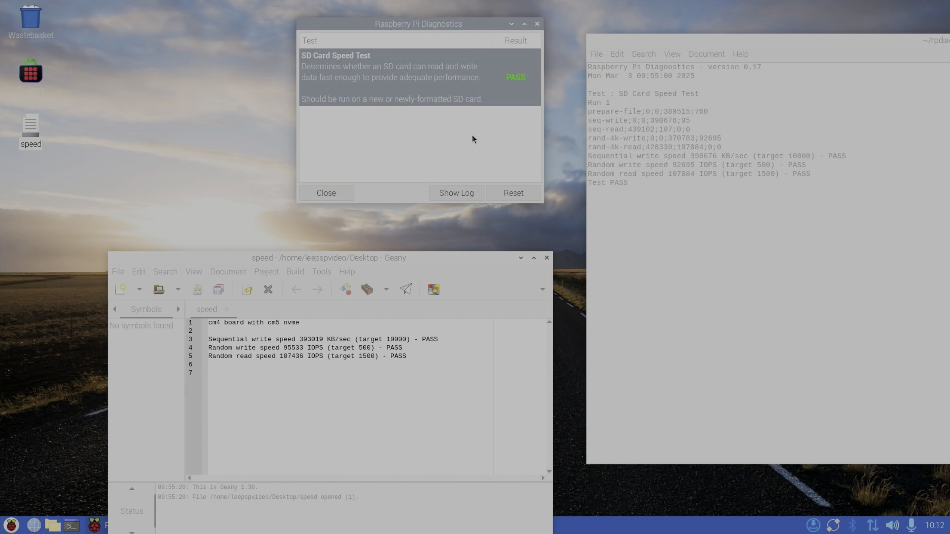
- Bring the saved speed file into focus beside the fresh passing SD test log
click(512, 193)
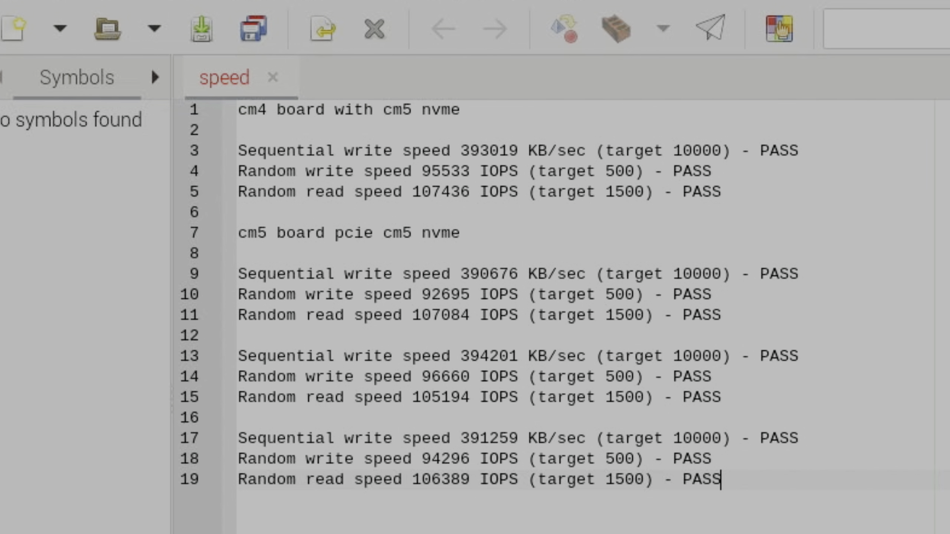
mouse_move(438, 458)
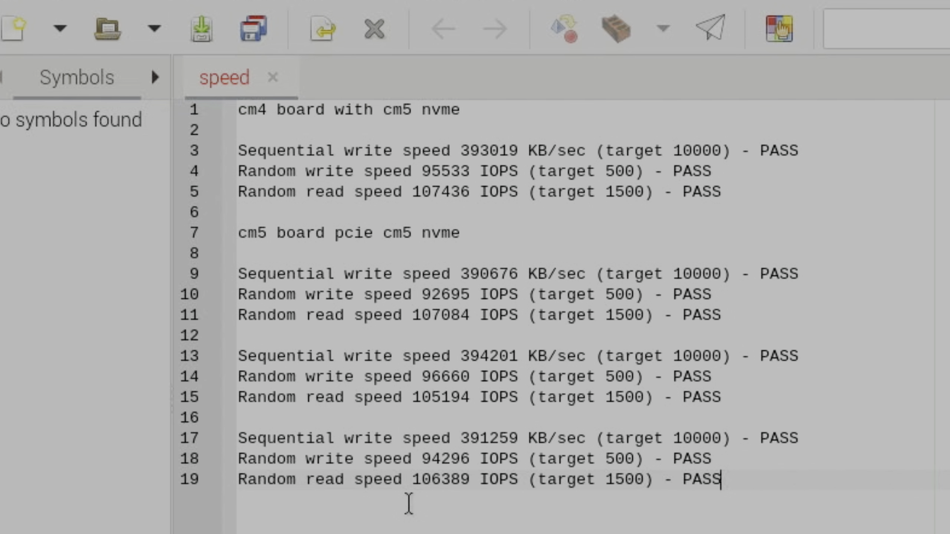
mouse_move(397, 342)
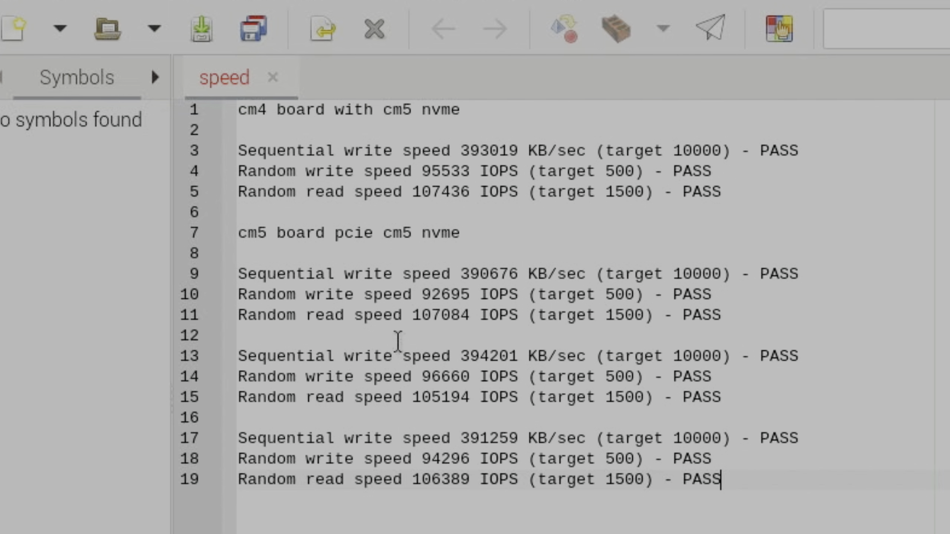
mouse_move(747, 400)
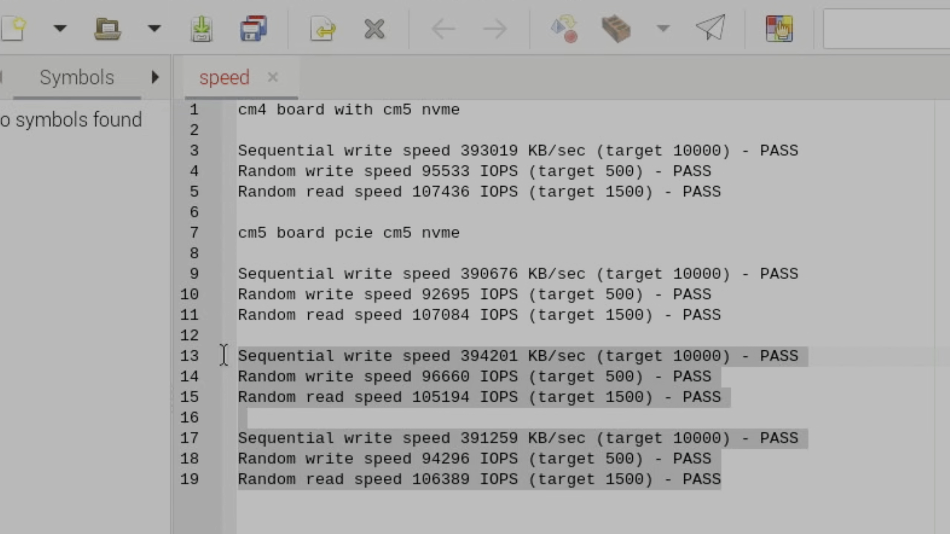
- Remove the two extra cm5 result runs, leaving one under the cm5 board pcie cm5 nvme heading
key(Delete)
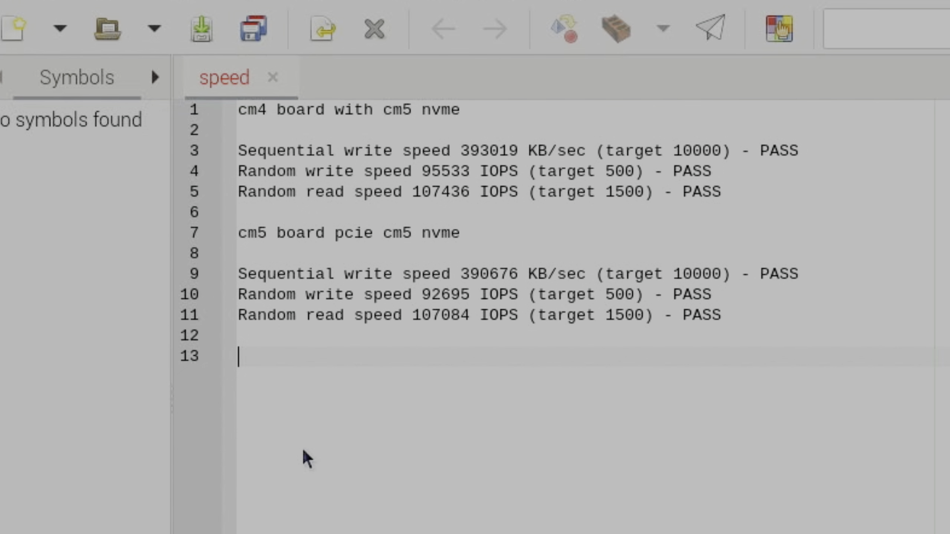
mouse_move(435, 205)
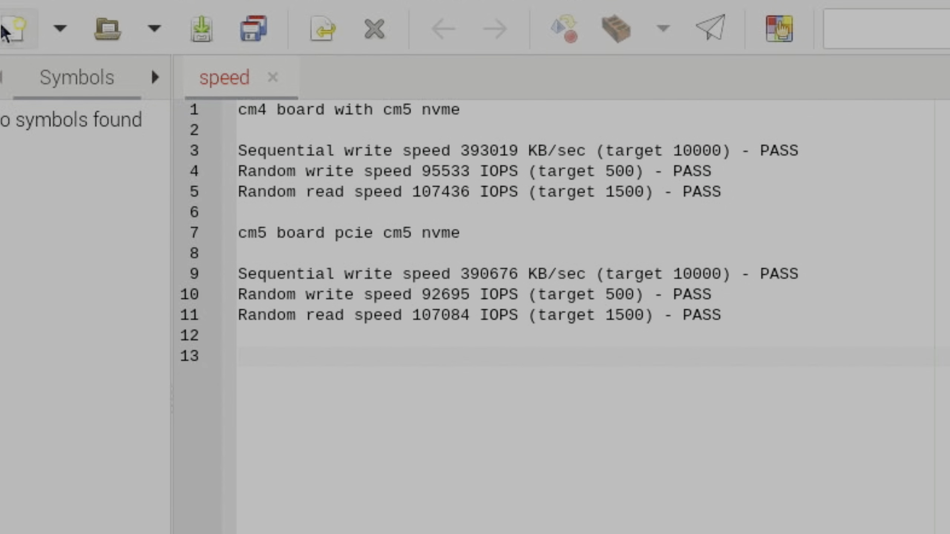
click(237, 356)
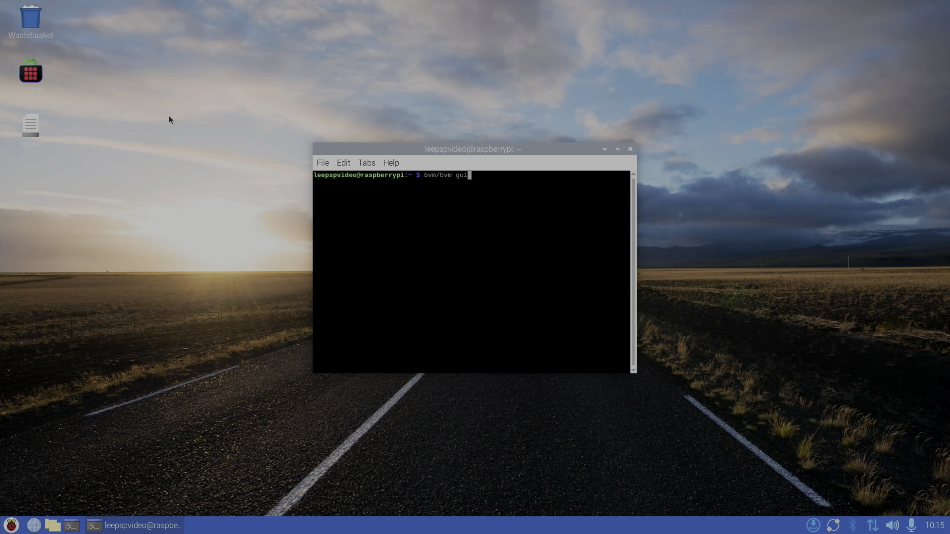
- In raspi-config's A8 PCIe Speed option, enable Gen 3 and acknowledge it is enabled
key(Return)
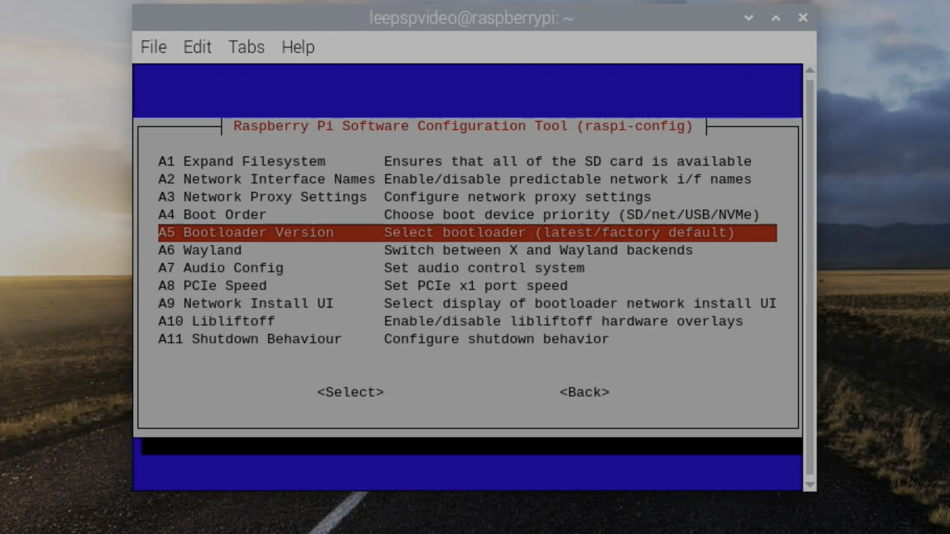
click(351, 391)
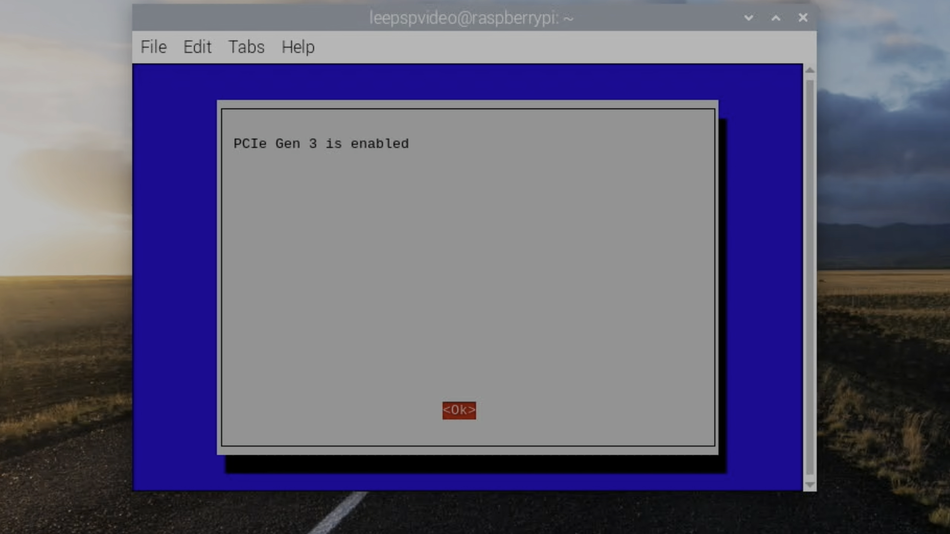
click(459, 410)
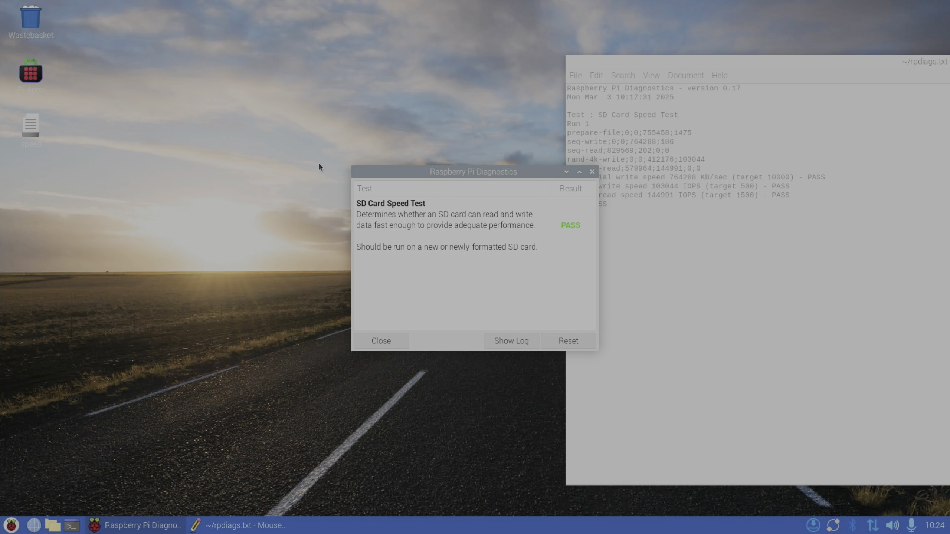
- Open the desktop speed file in Geany Programmer's Editor from its context menu
right_click(30, 124)
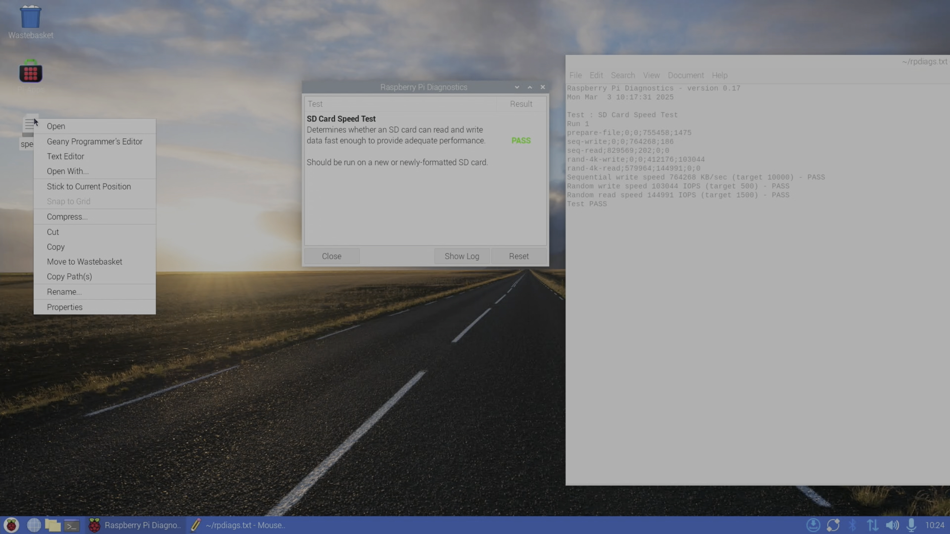
click(55, 126)
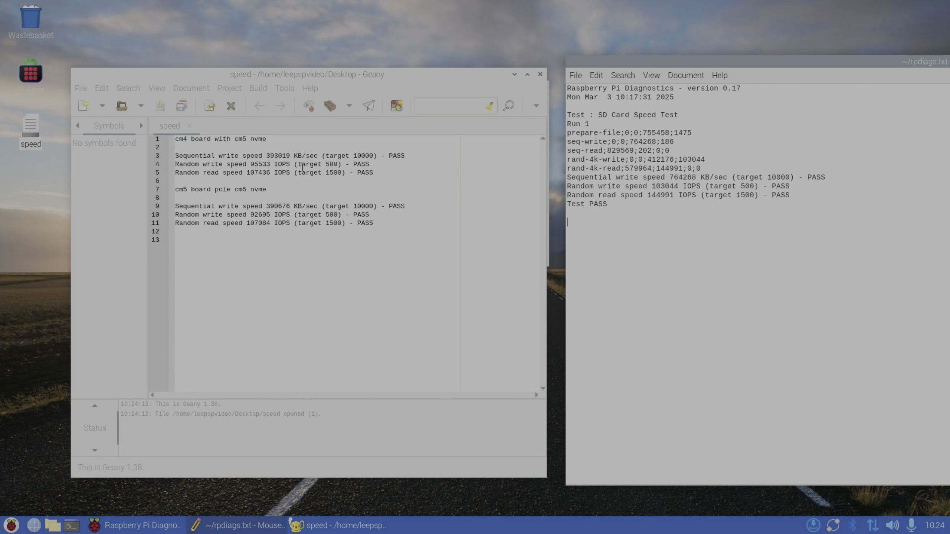
mouse_move(647, 202)
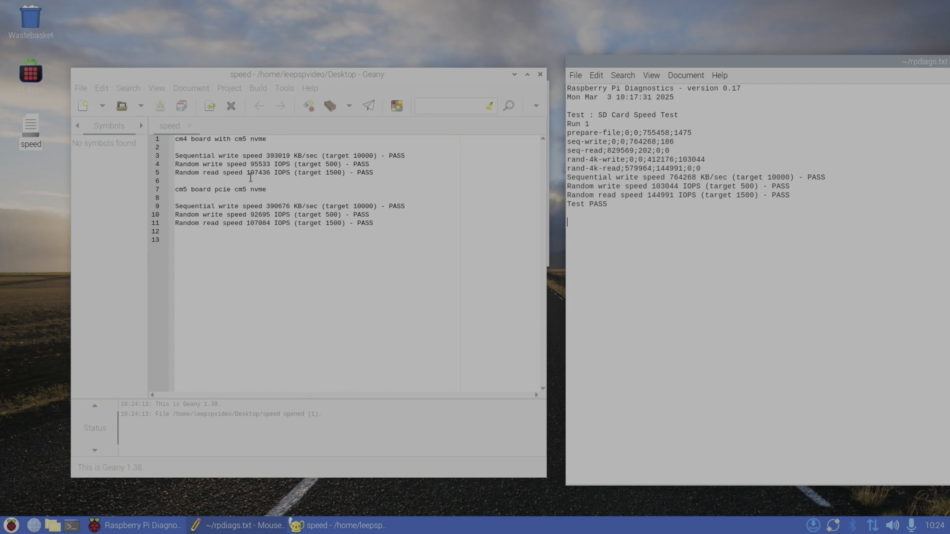
mouse_move(313, 80)
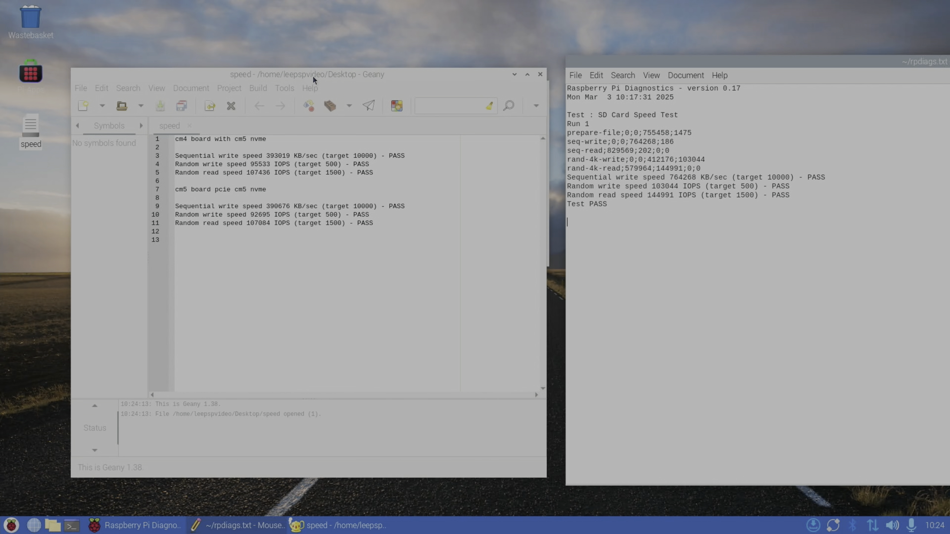
- Keep one result set under the cm5 board pcie cm5 nvme pcie3 heading, removing the surplus block
click(141, 525)
text(cm5 board pcie cm5 nvme pcie3)
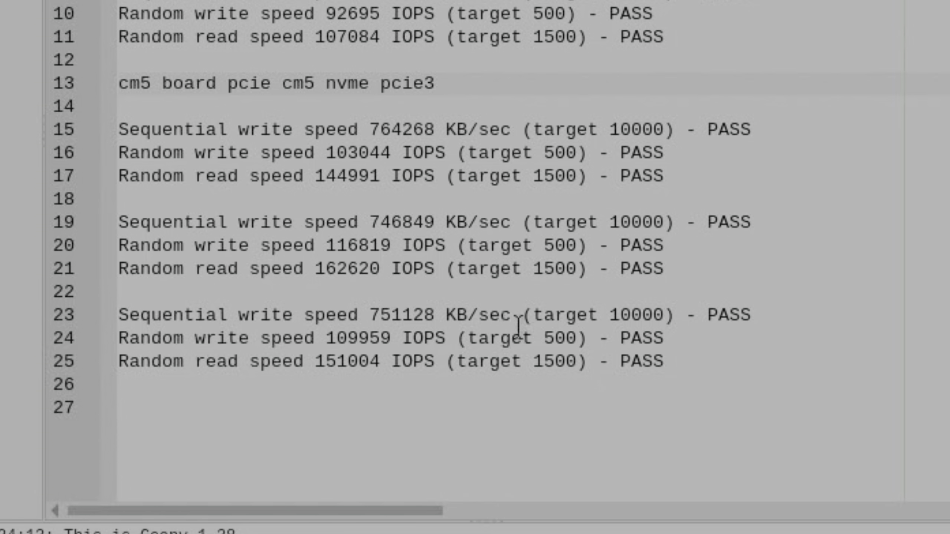
drag(118, 315, 663, 361)
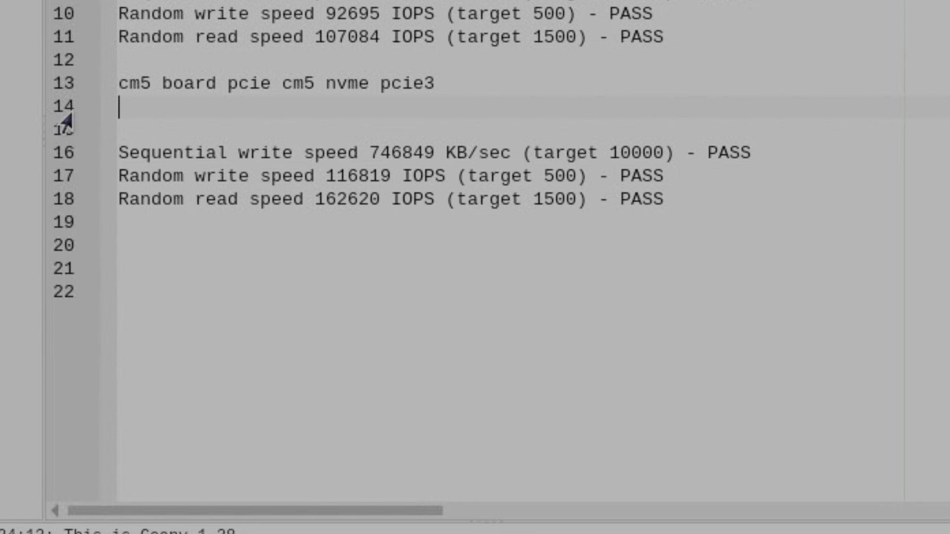
click(332, 525)
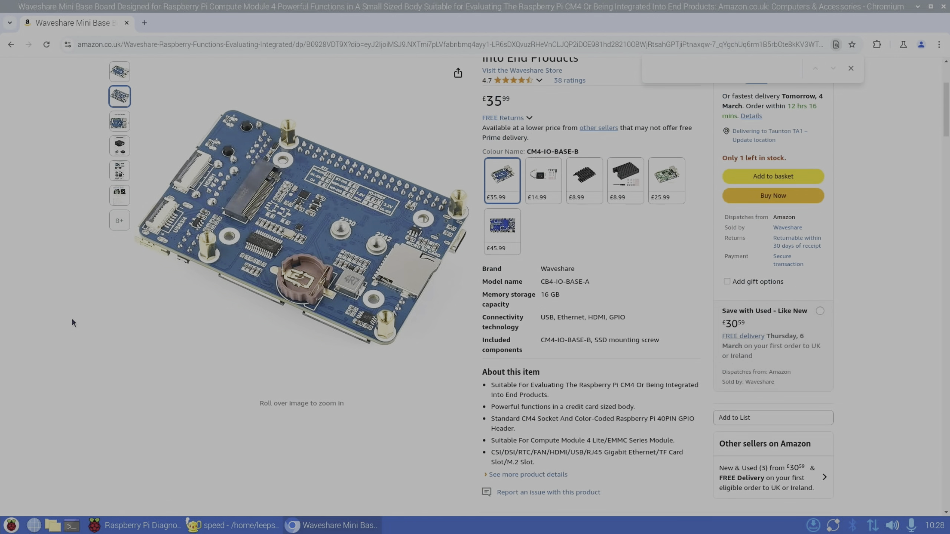
- Expand the Waveshare CM4 mini base board listing's full product details
scroll(down, 3)
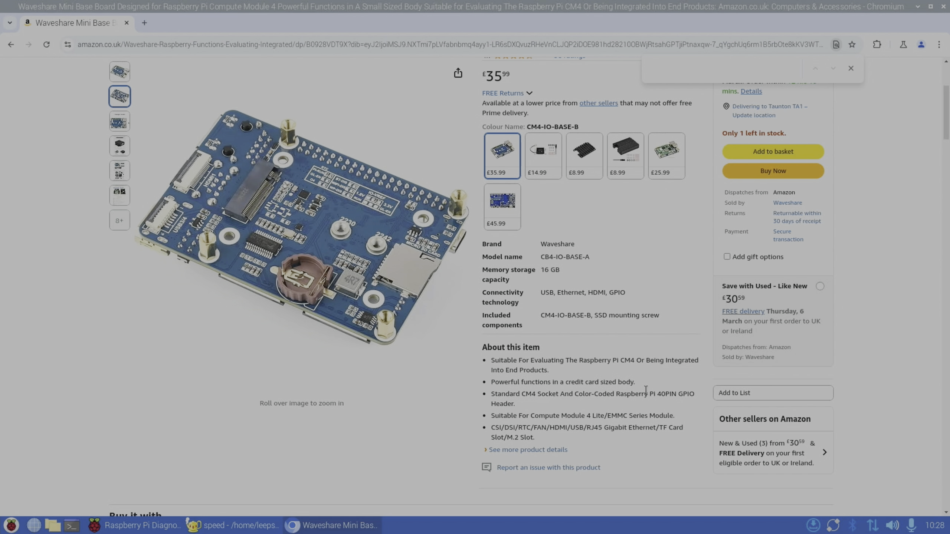
scroll(down, 3)
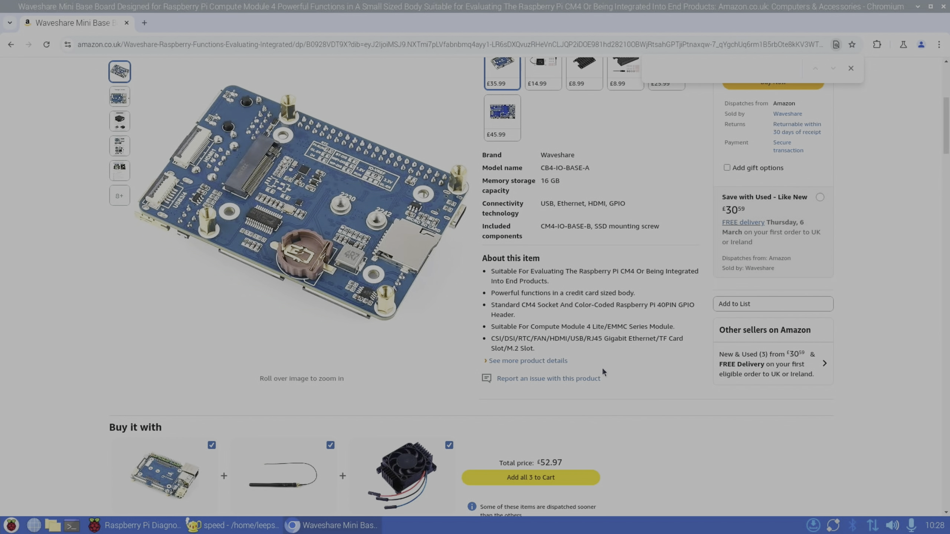
mouse_move(527, 360)
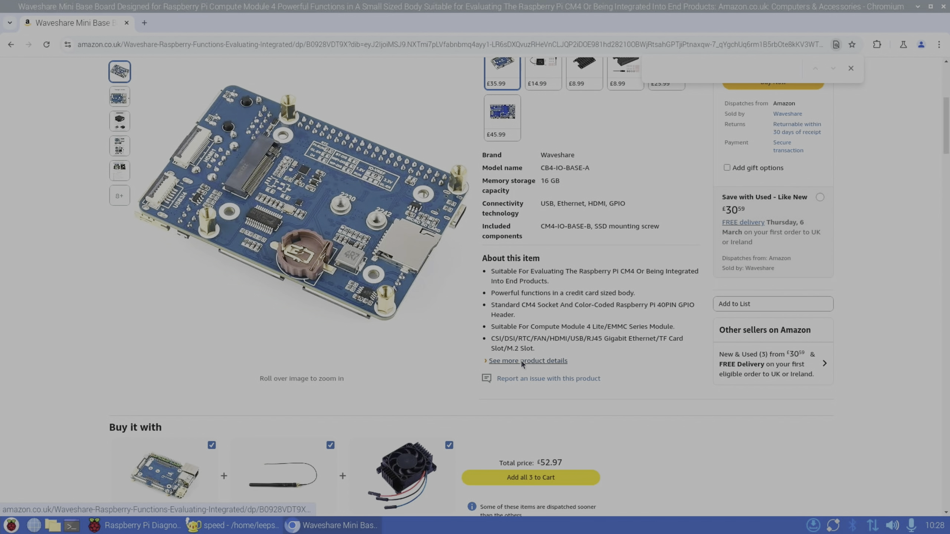
click(527, 360)
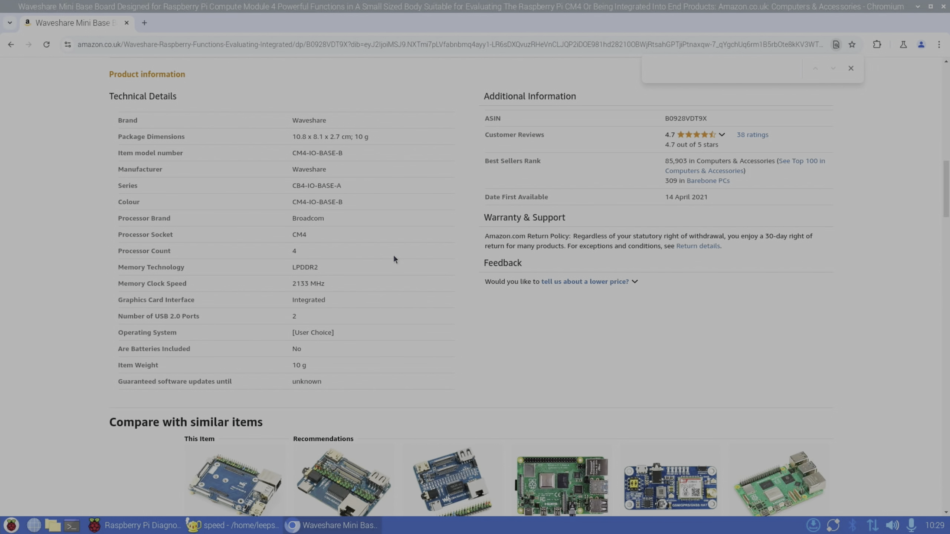
- Search the product page for 'nvme' and review the matching details
text(n)
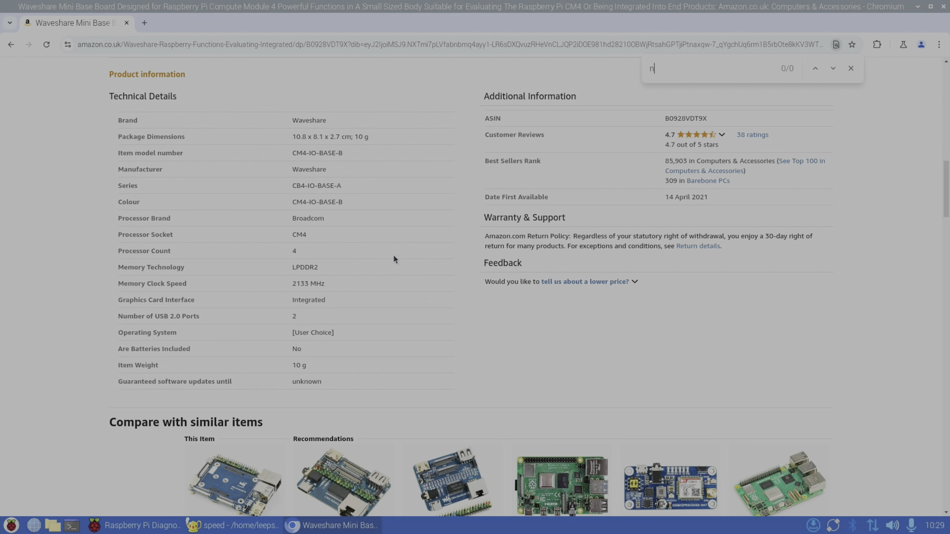
text(vme)
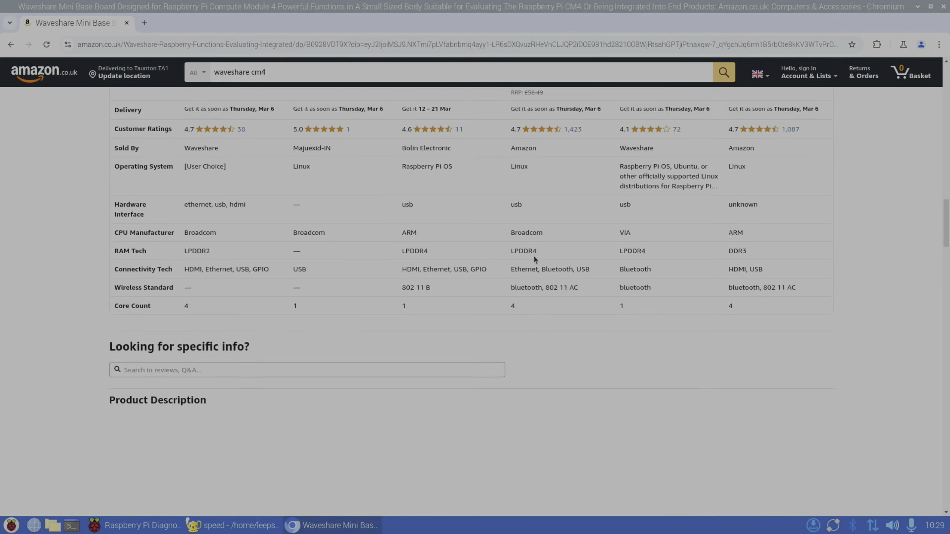
scroll(up, 3)
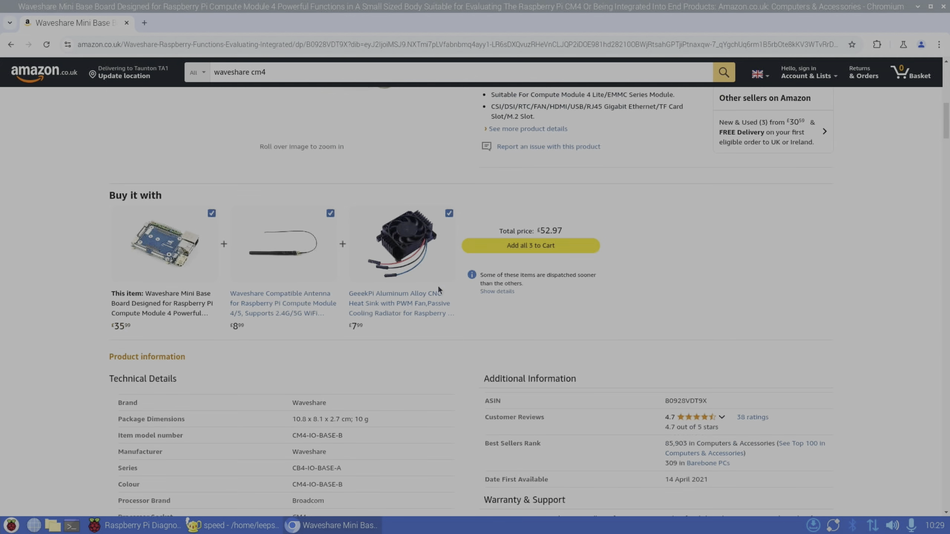
scroll(down, 3)
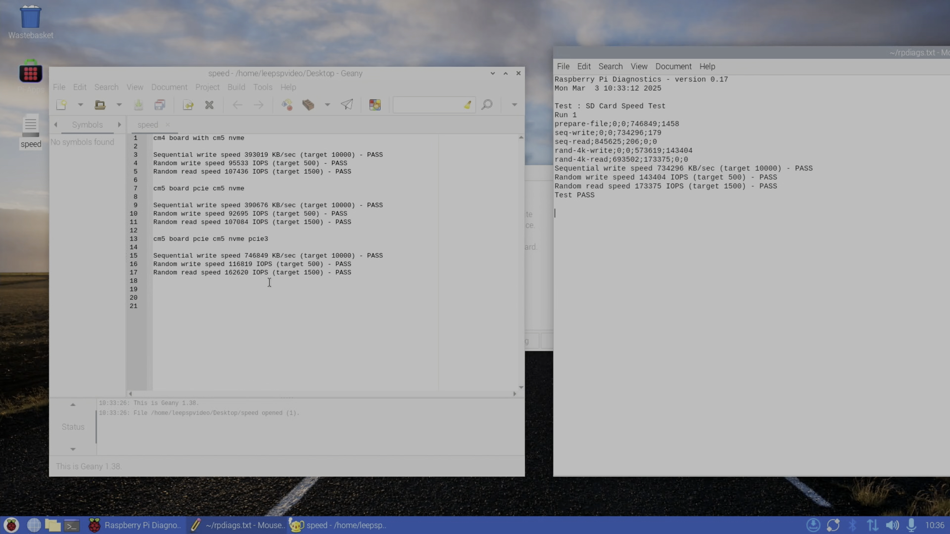
mouse_move(677, 173)
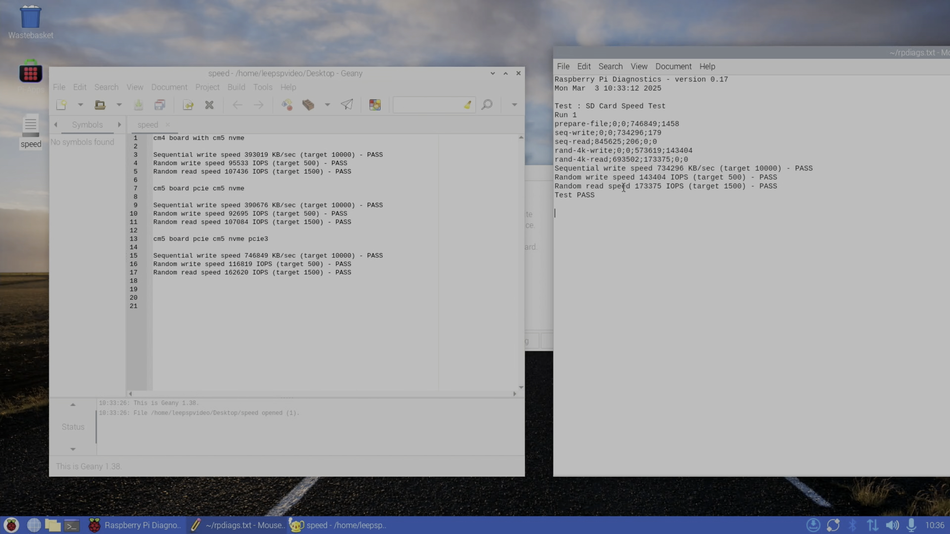
mouse_move(634, 202)
text(cm4 board with cm5 nvme pcie3)
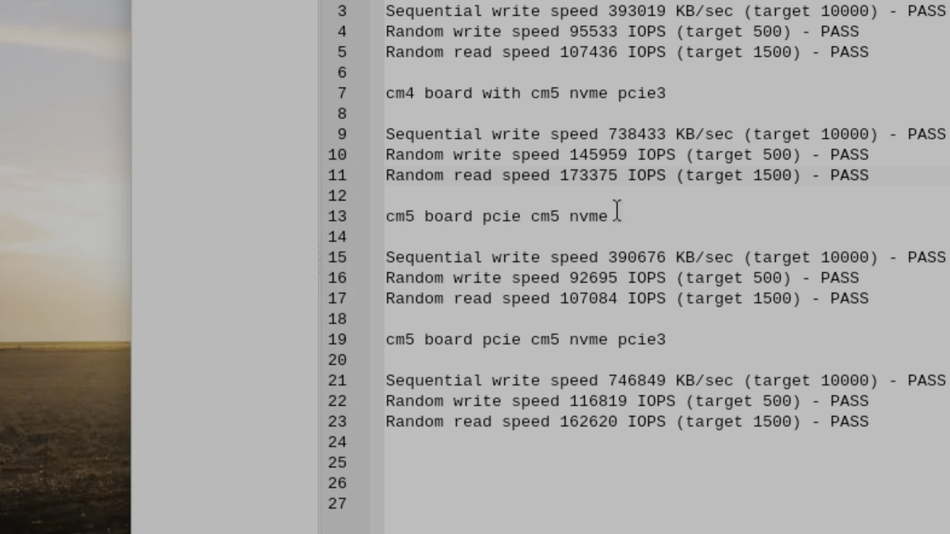
- Paste results under a 'cm4 board with cm5 nvme pcie3' heading and save the speed file
click(867, 176)
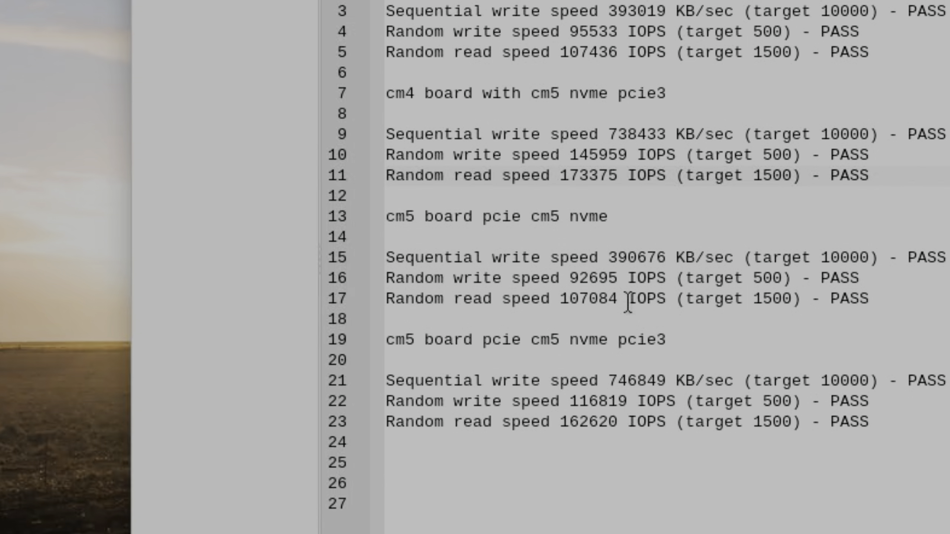
click(868, 176)
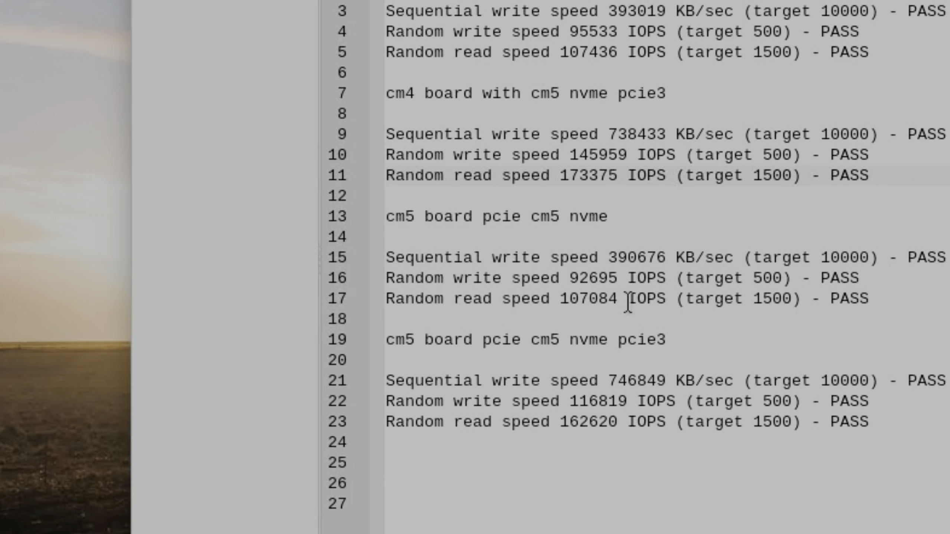
click(179, 69)
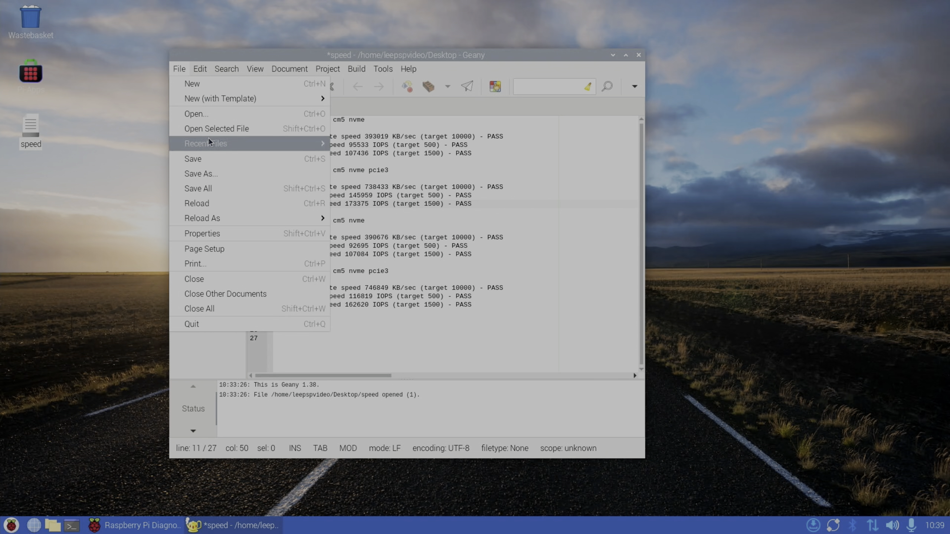
click(193, 159)
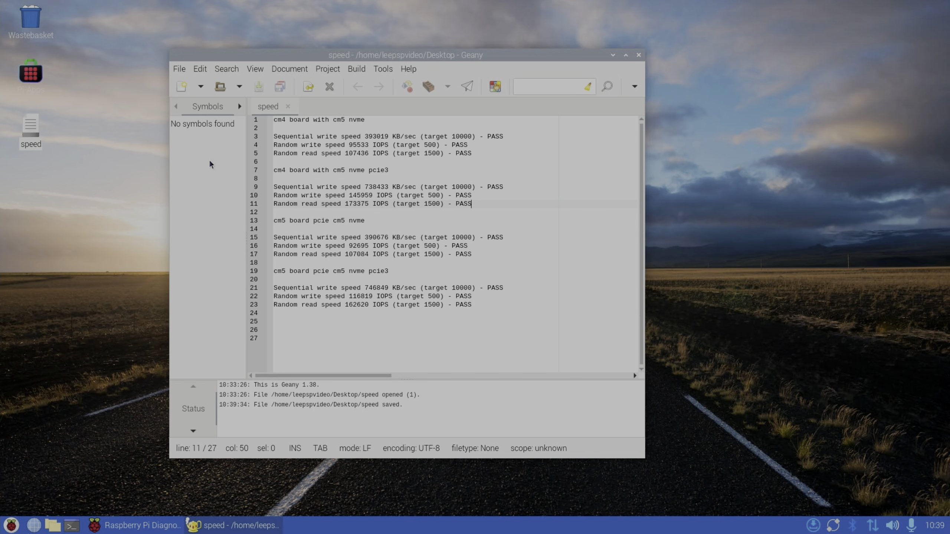